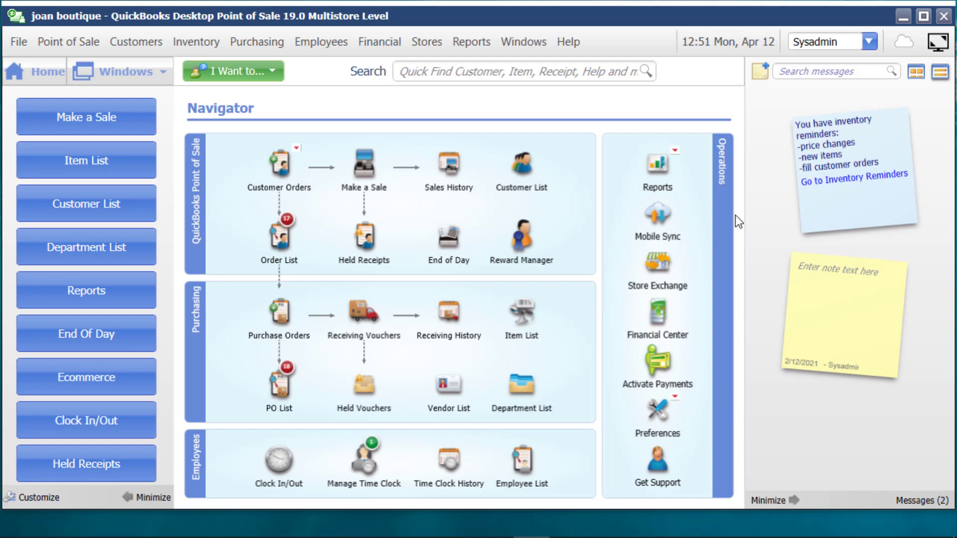
pyautogui.moveTo(676, 308)
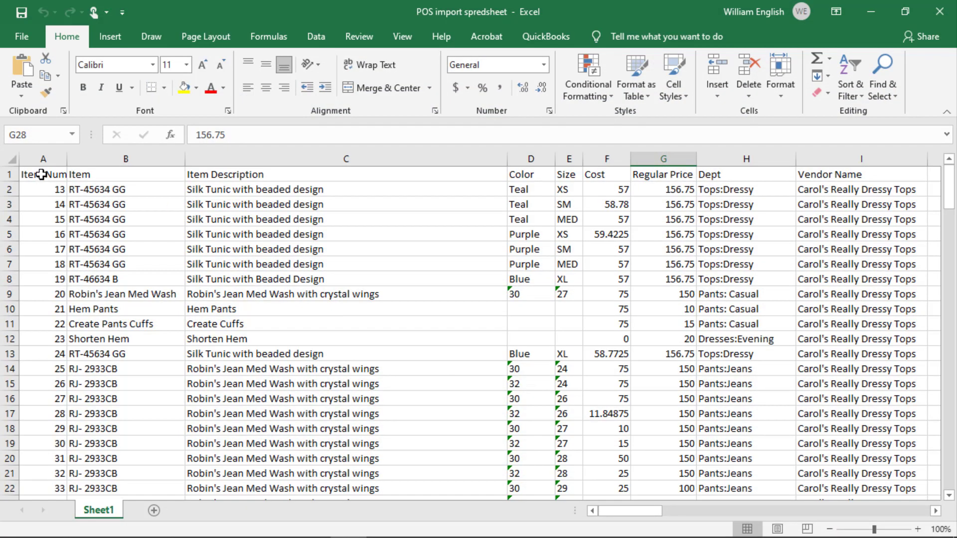
pyautogui.moveTo(244, 177)
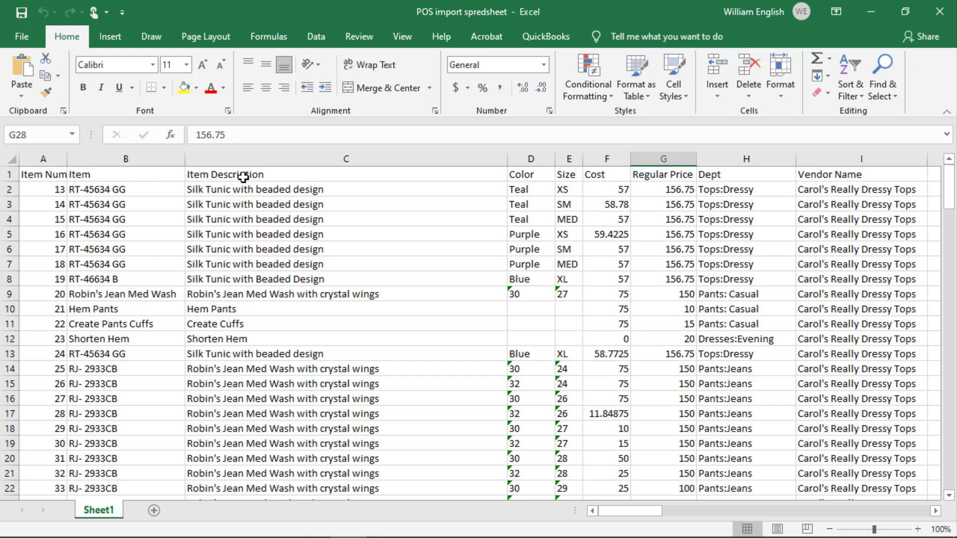
pyautogui.moveTo(137, 173)
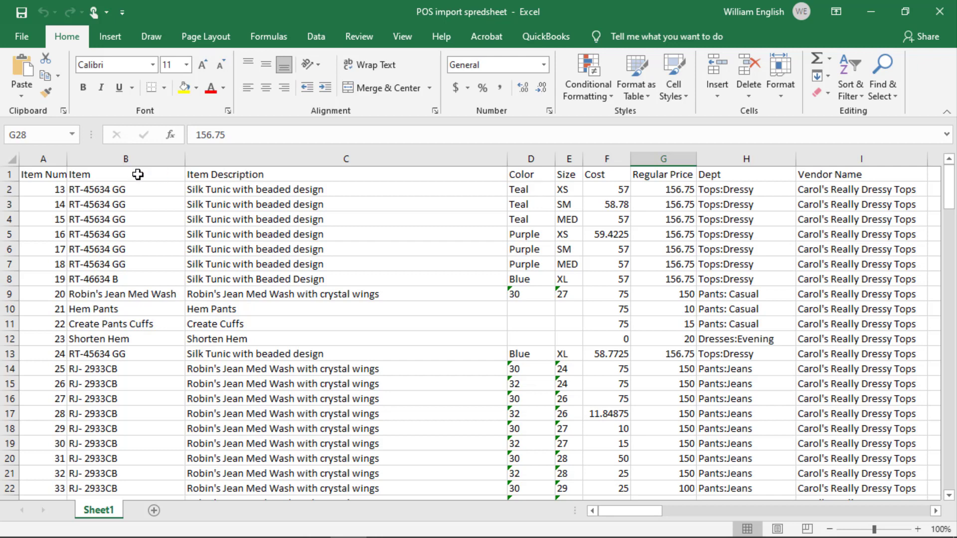
pyautogui.moveTo(762, 181)
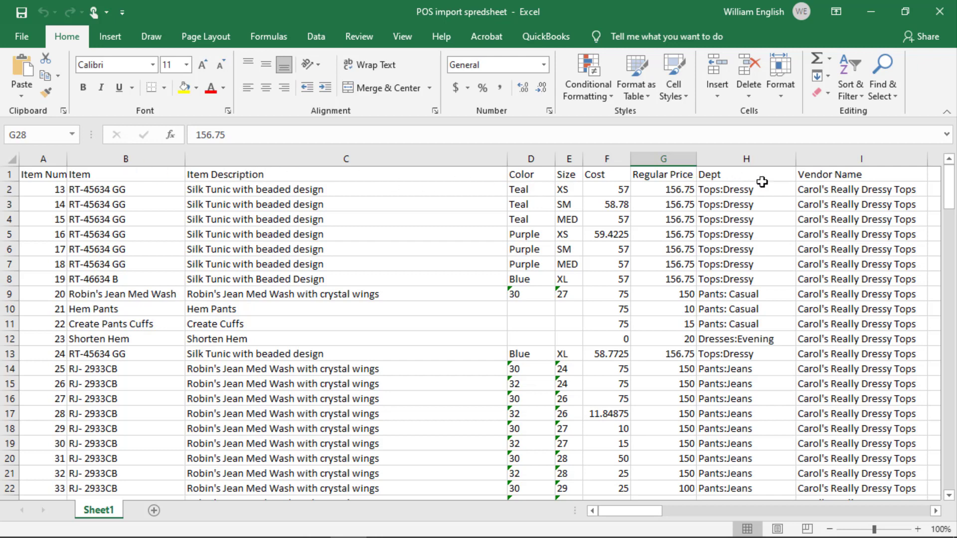
pyautogui.moveTo(597, 171)
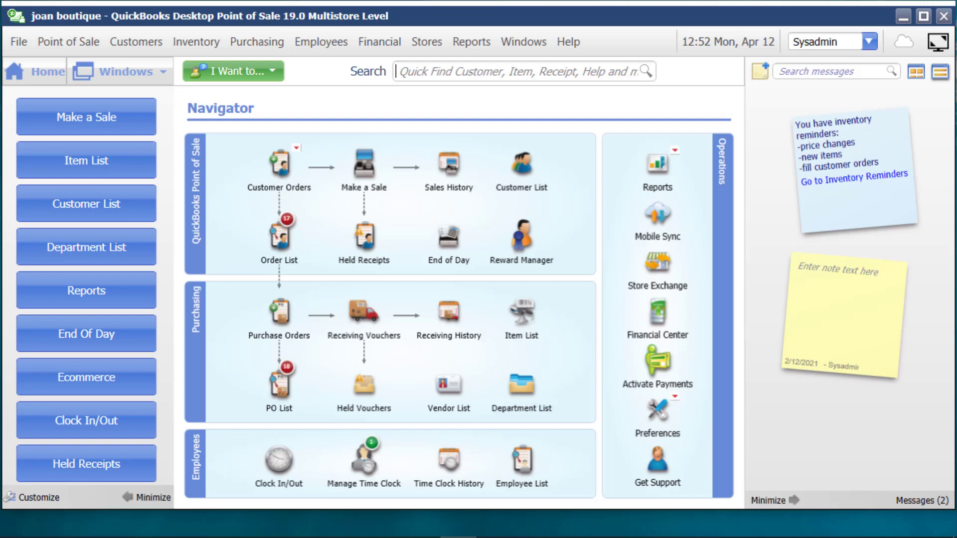
pyautogui.moveTo(442, 116)
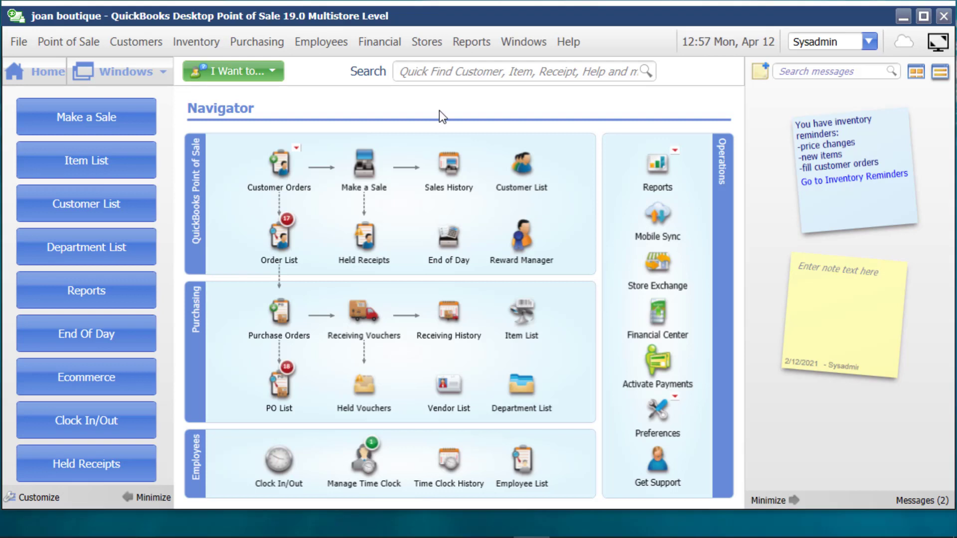
pyautogui.moveTo(121, 100)
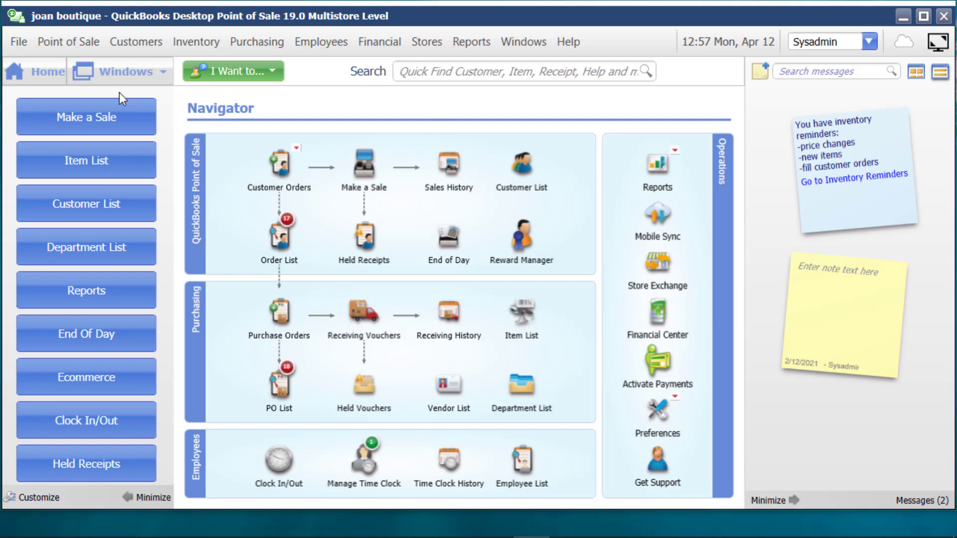
# Launch the Data Import Wizard from File > Utilities and choose Inventory Items.
pyautogui.click(18, 42)
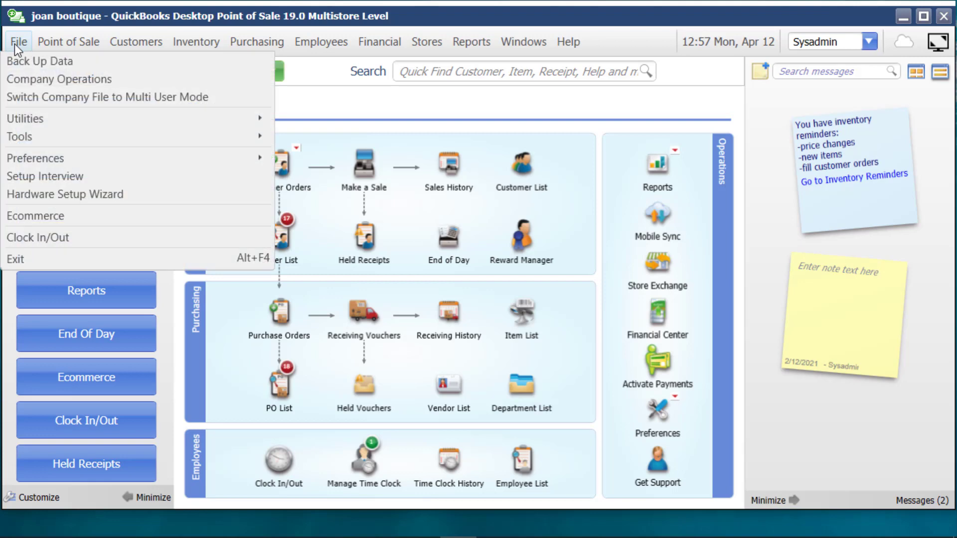
pyautogui.moveTo(23, 118)
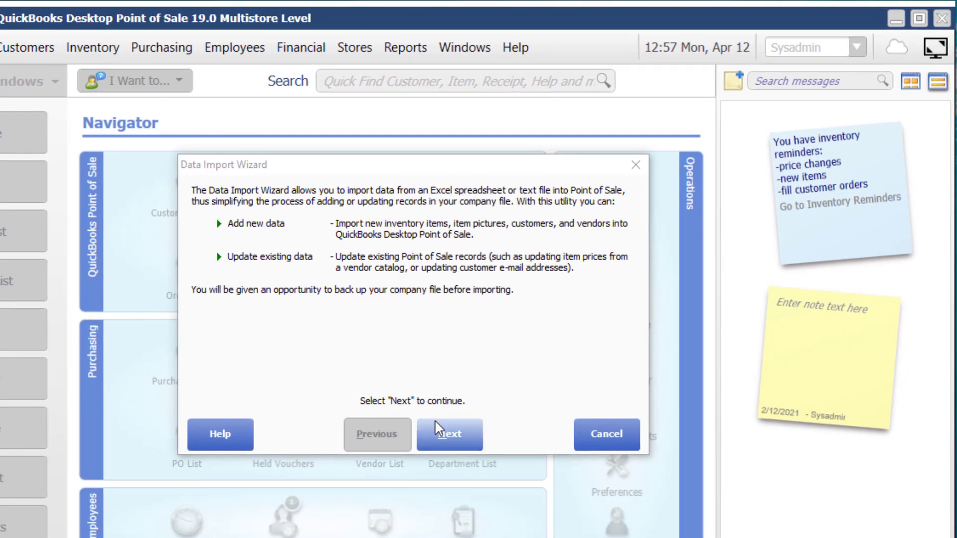
pyautogui.click(448, 434)
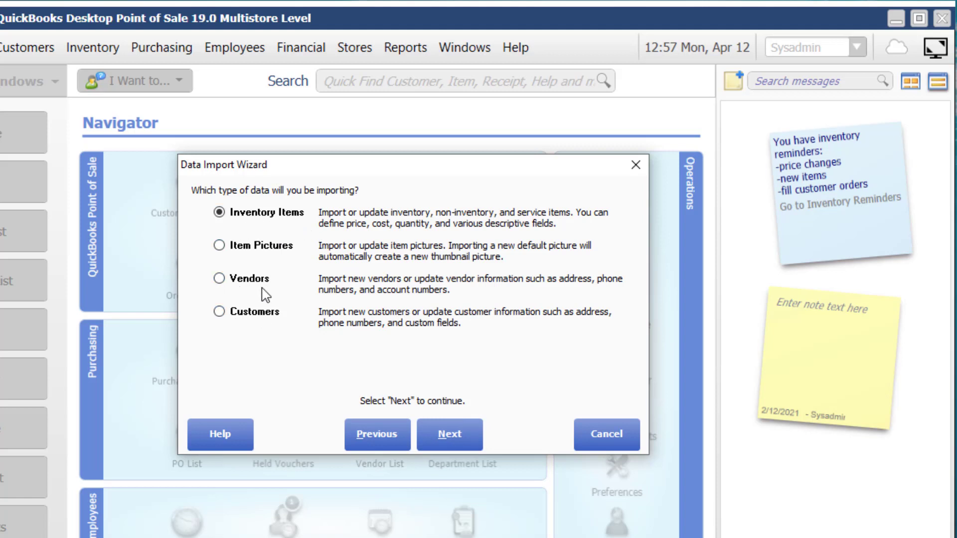
pyautogui.moveTo(245, 237)
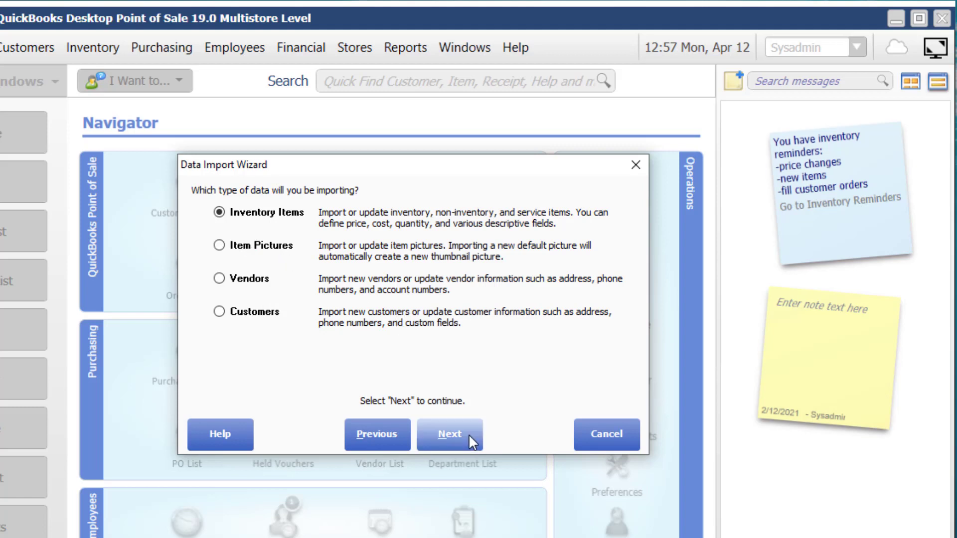
pyautogui.click(449, 435)
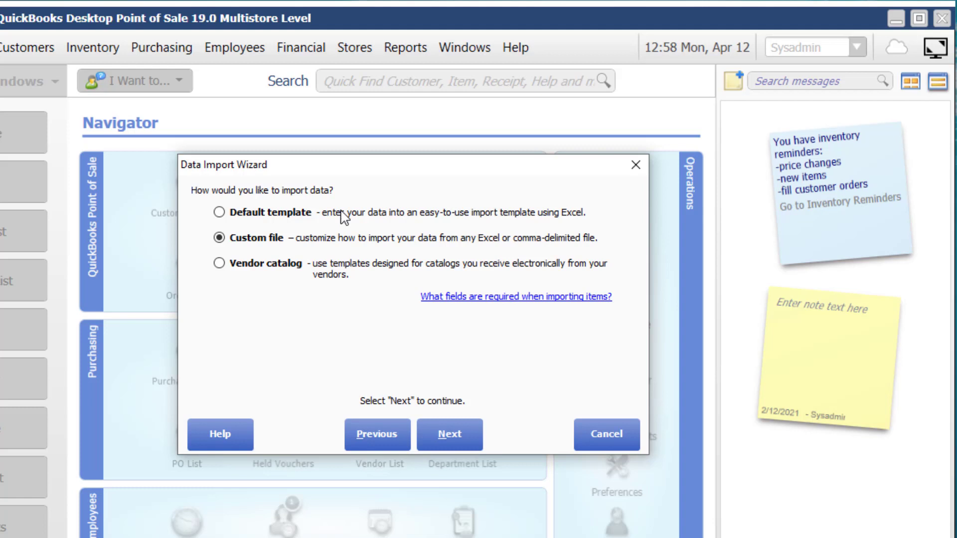
pyautogui.moveTo(343, 219)
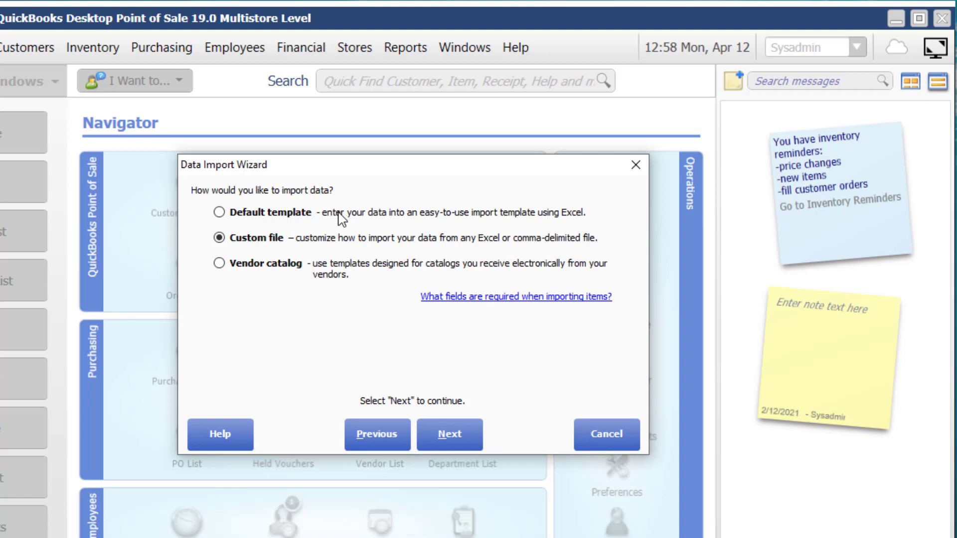
pyautogui.moveTo(299, 247)
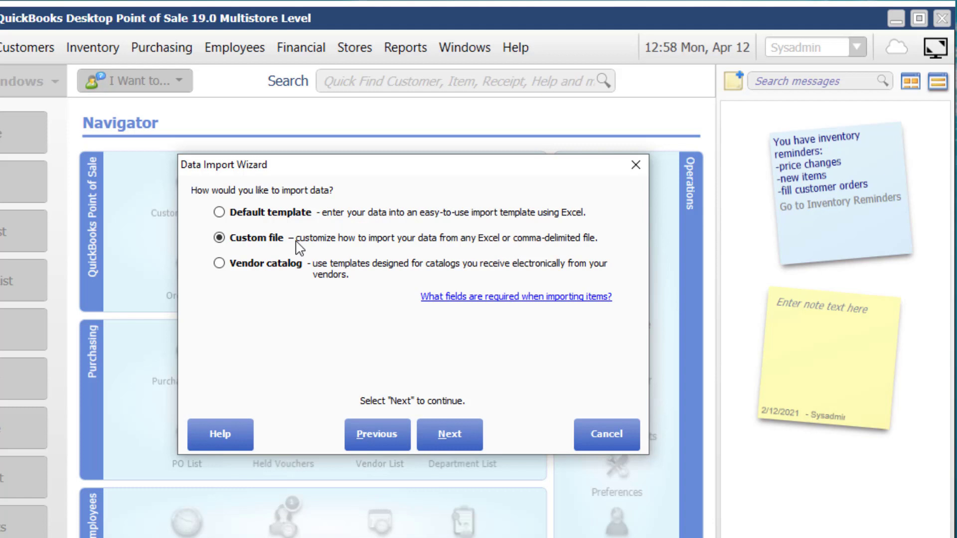
pyautogui.moveTo(330, 192)
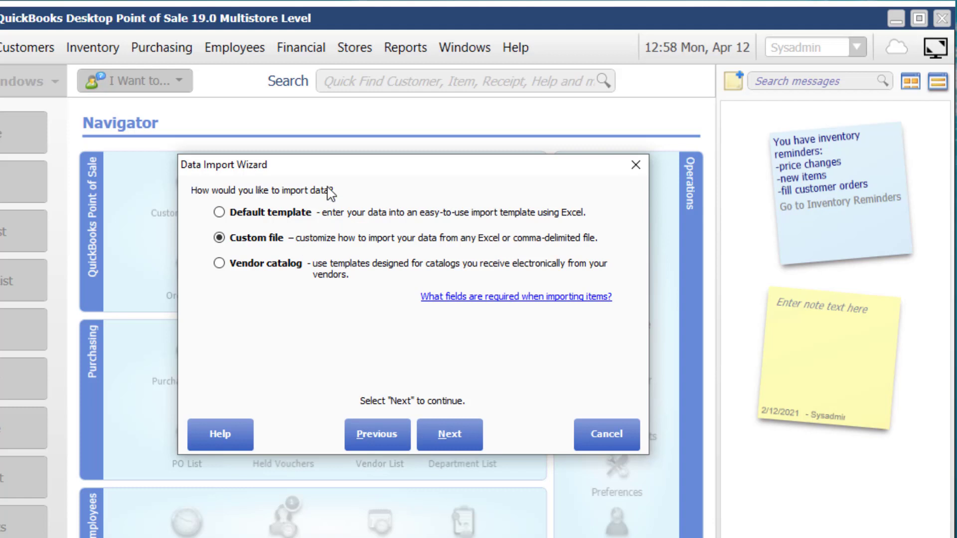
pyautogui.moveTo(532, 250)
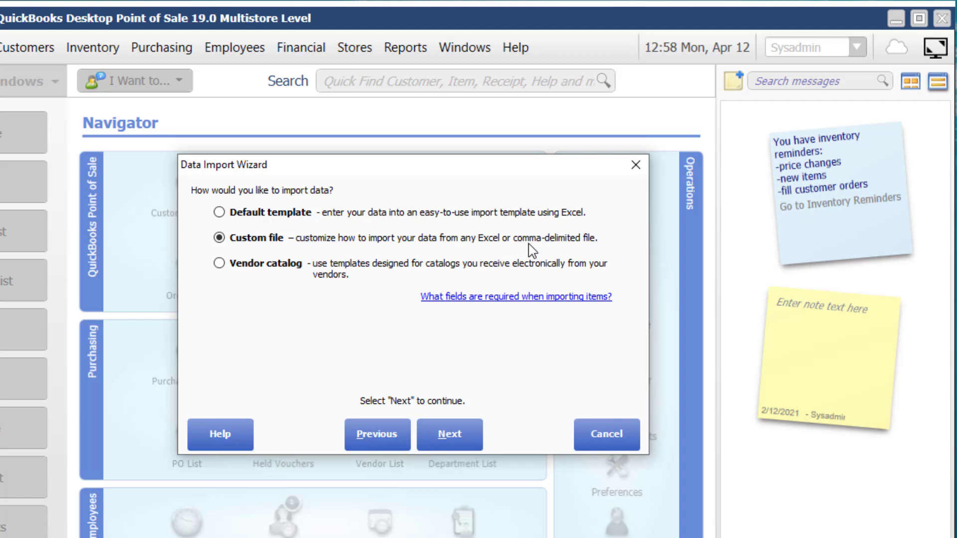
pyautogui.moveTo(248, 287)
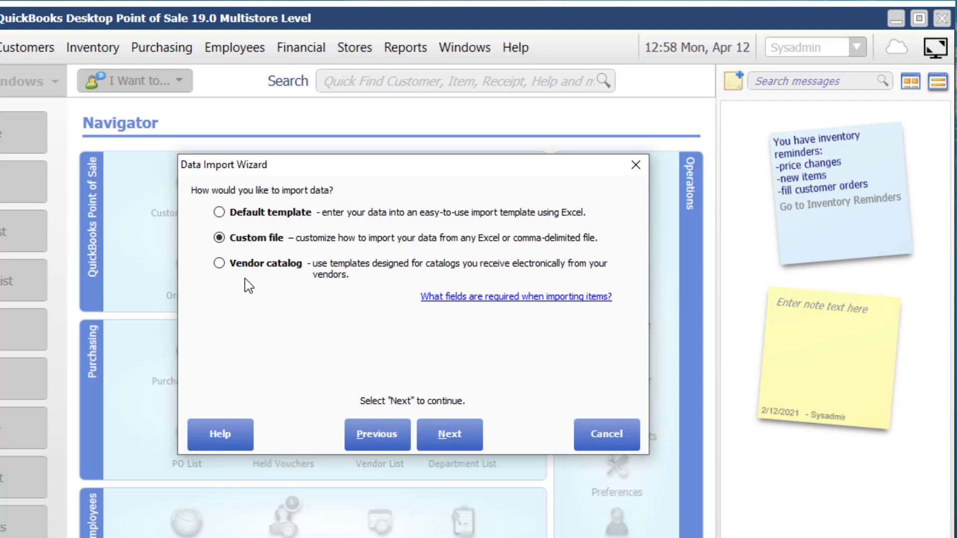
# Continue with the Custom file import method.
pyautogui.click(450, 435)
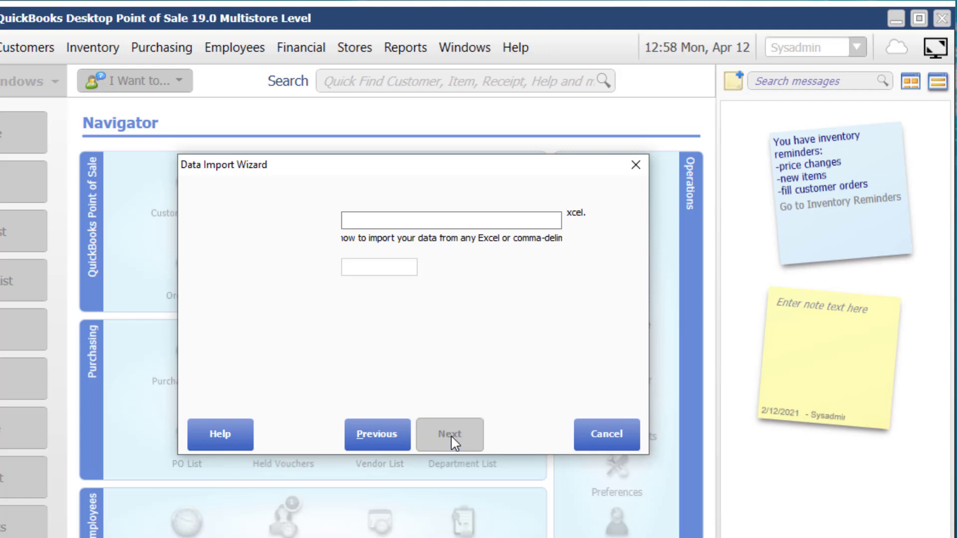
# Browse to the Desktop and select the POS import spreadsheet as the import file.
pyautogui.click(449, 435)
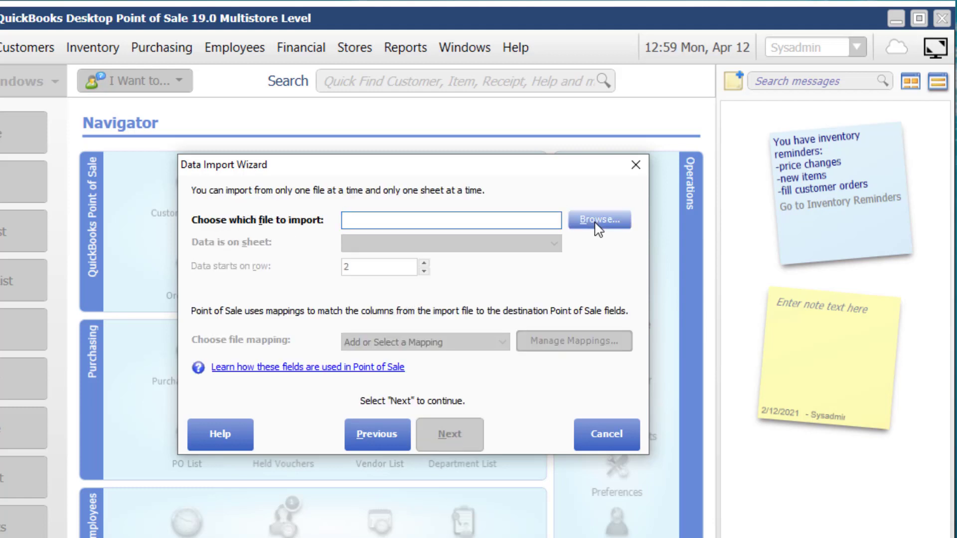
pyautogui.click(598, 219)
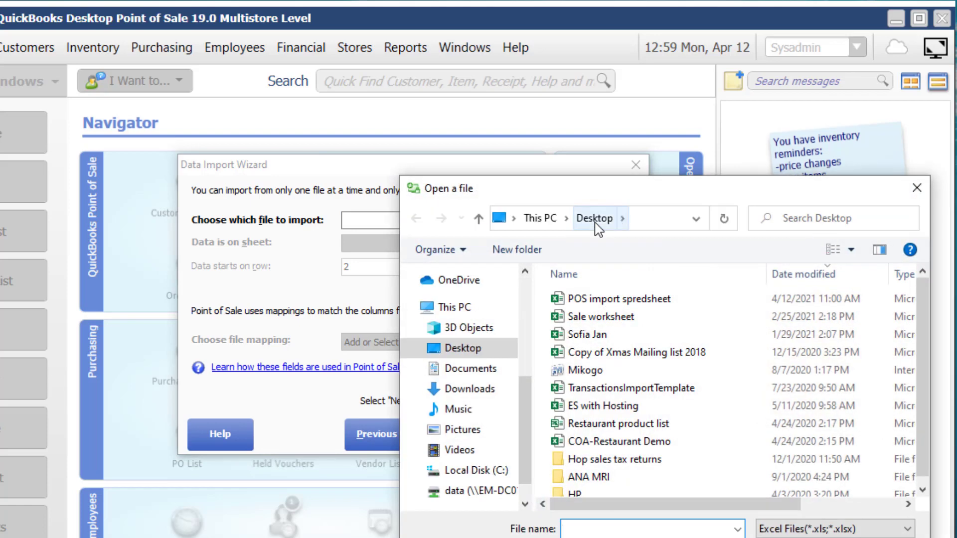
pyautogui.click(602, 298)
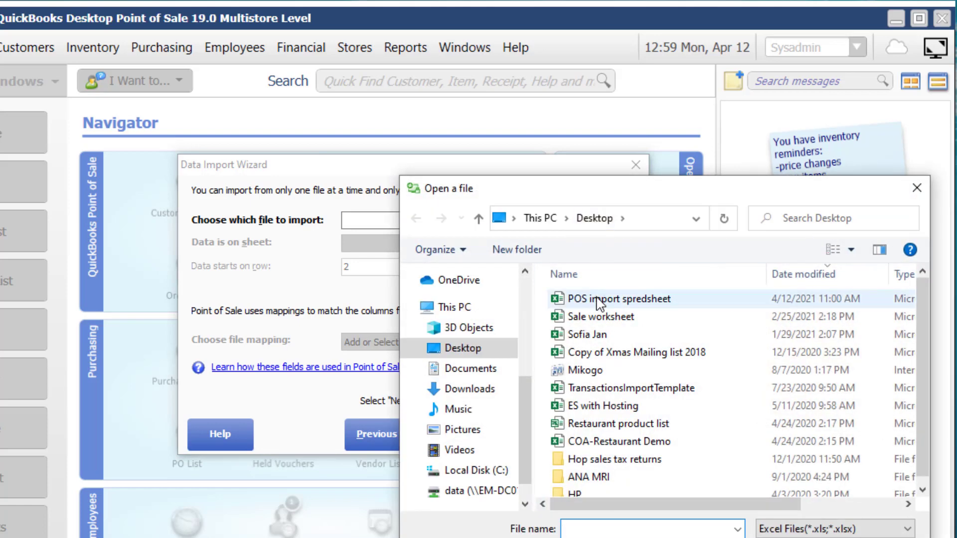
pyautogui.click(610, 298)
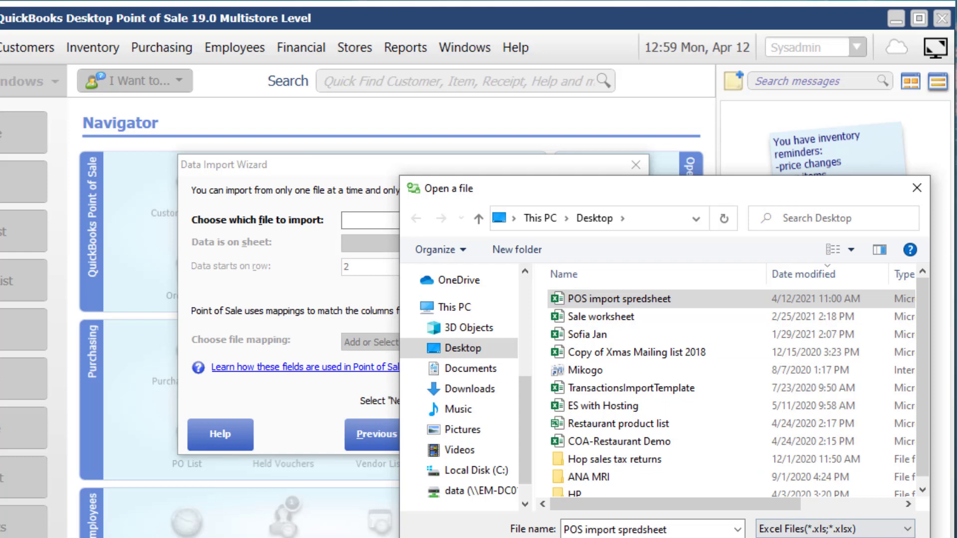
pyautogui.click(615, 528)
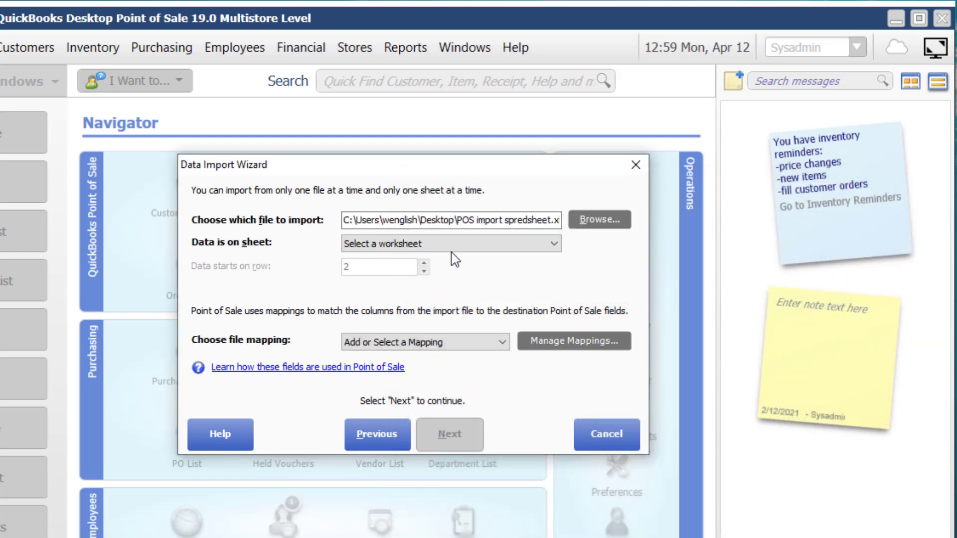
# Choose Sheet1 as the data sheet with the first data row set to 2.
pyautogui.click(448, 243)
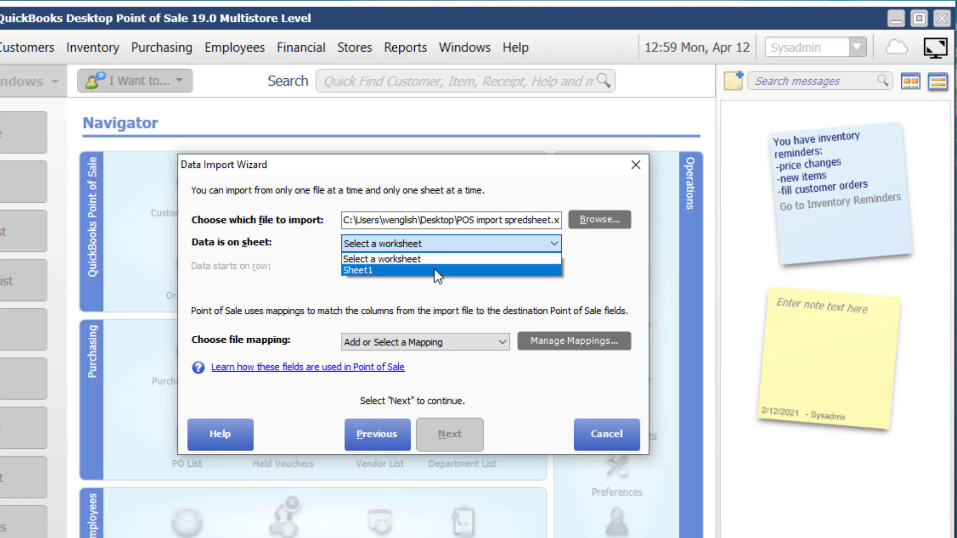
pyautogui.click(373, 269)
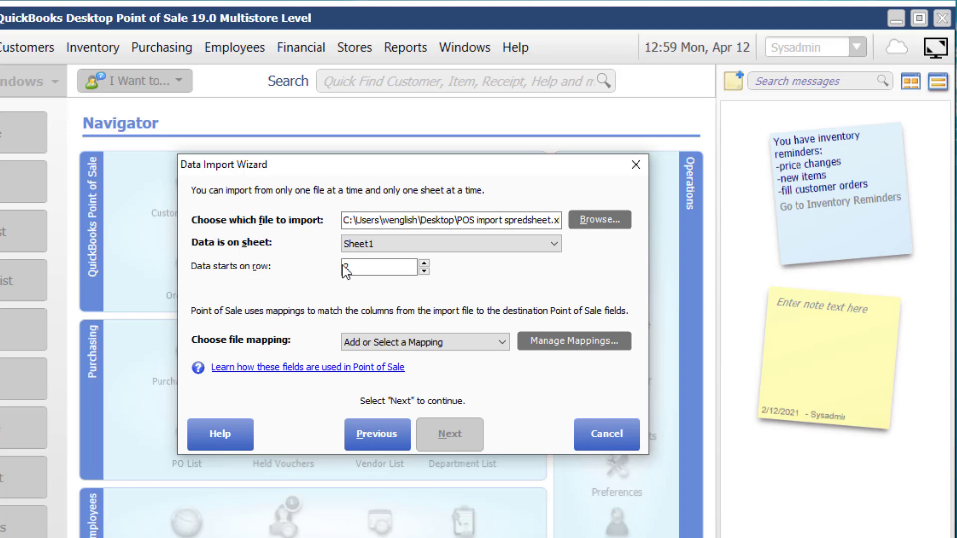
pyautogui.write('2')
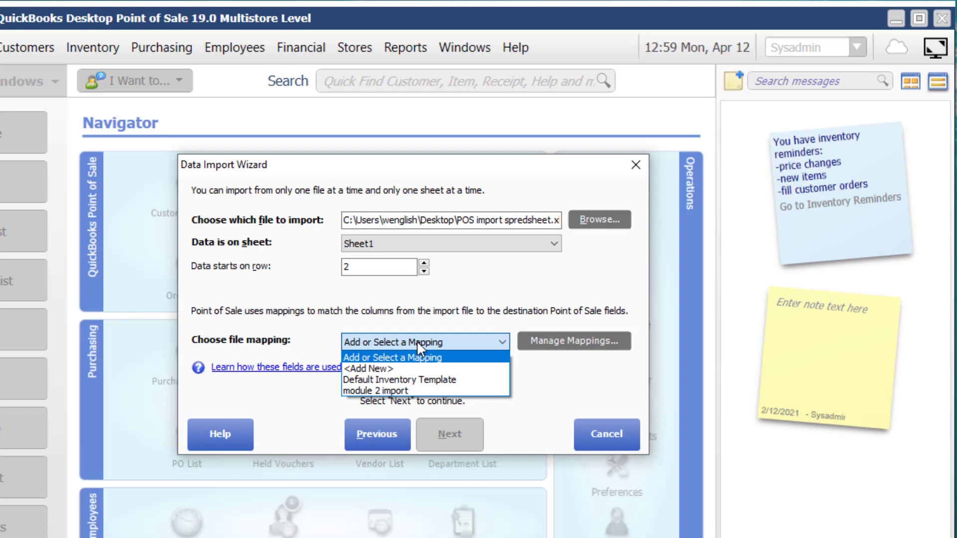
# Add a new file mapping named 'Import items'.
pyautogui.click(364, 367)
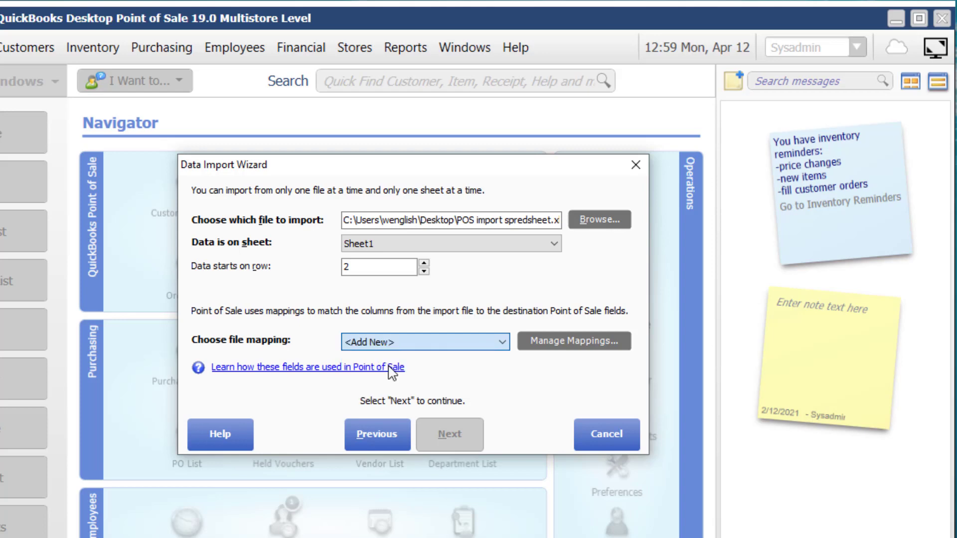
pyautogui.click(572, 341)
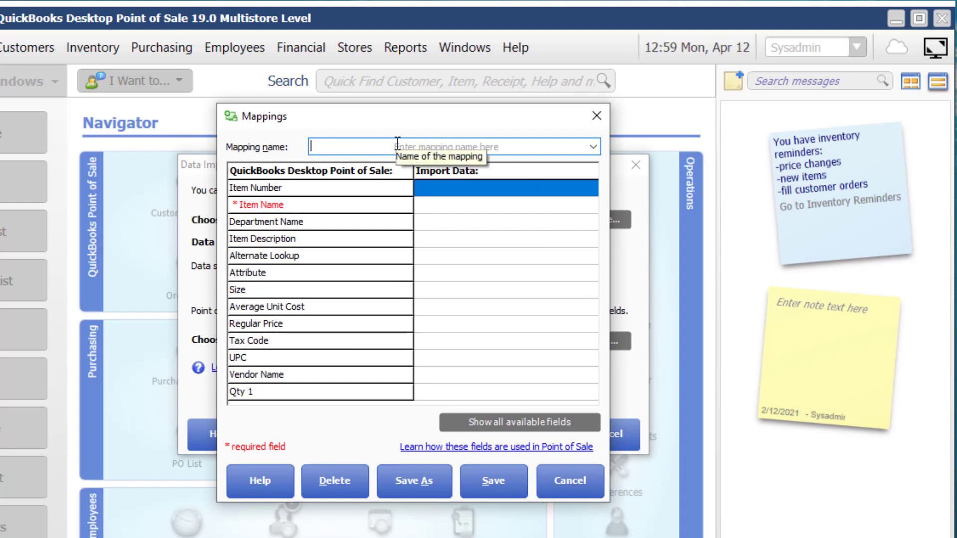
pyautogui.write('Import items')
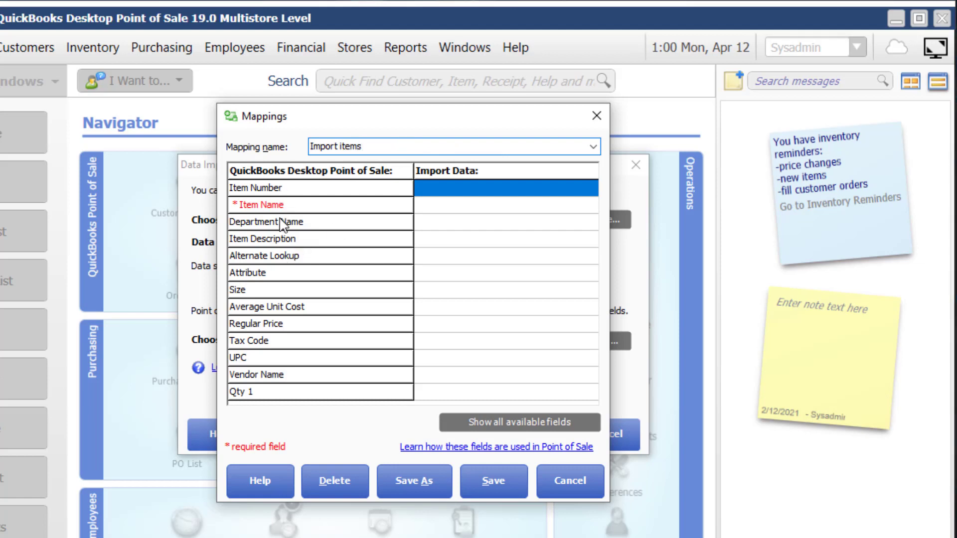
pyautogui.moveTo(287, 299)
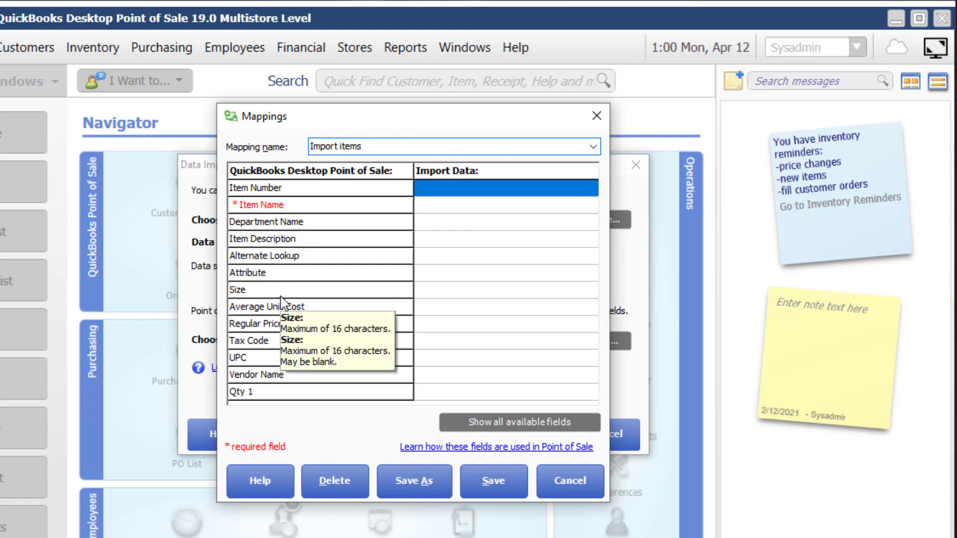
pyautogui.moveTo(287, 289)
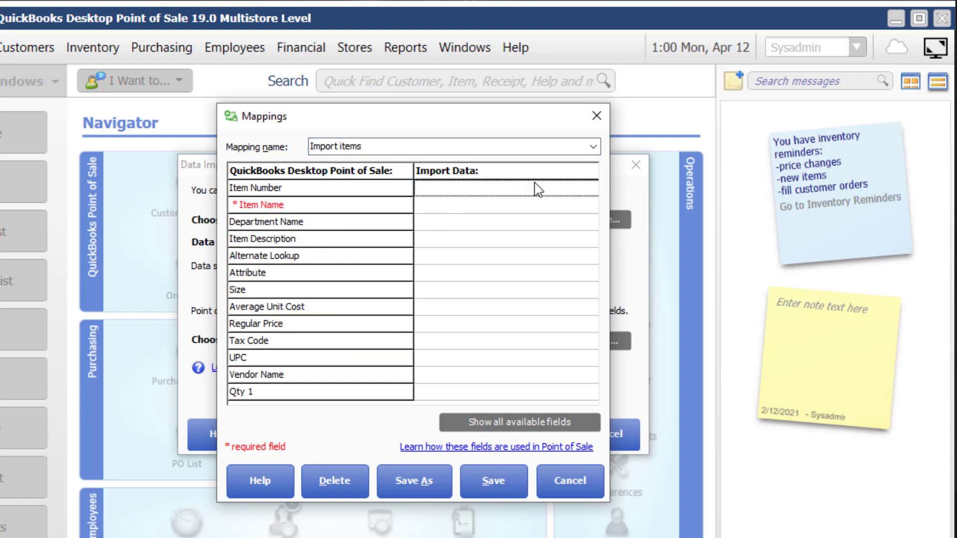
# Map Item Number, Item Name, Department Name and Item Description to their spreadsheet columns.
pyautogui.click(589, 189)
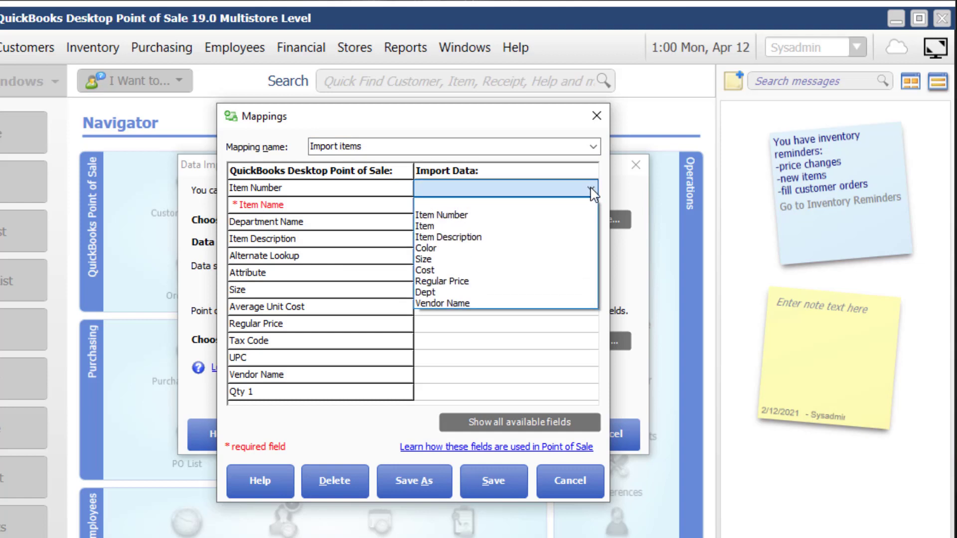
pyautogui.click(441, 215)
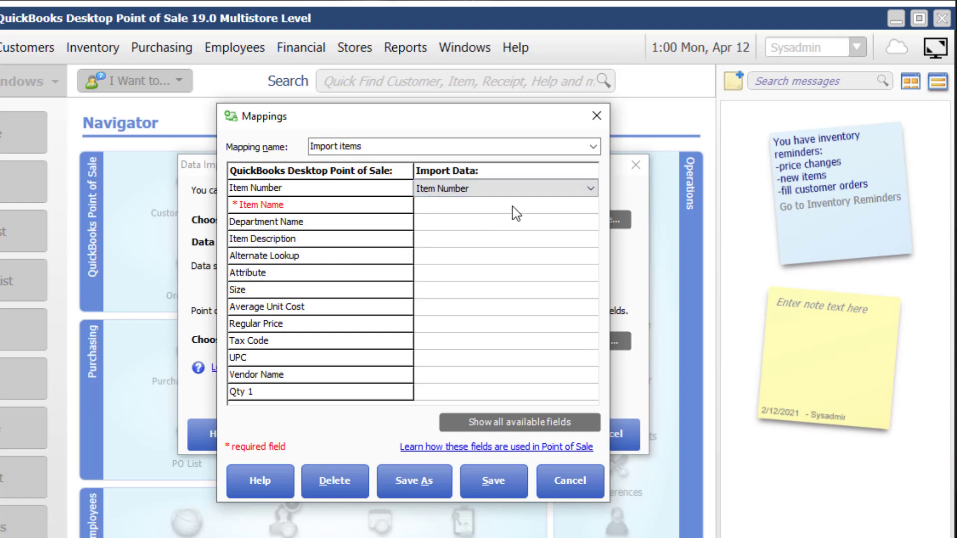
pyautogui.click(588, 206)
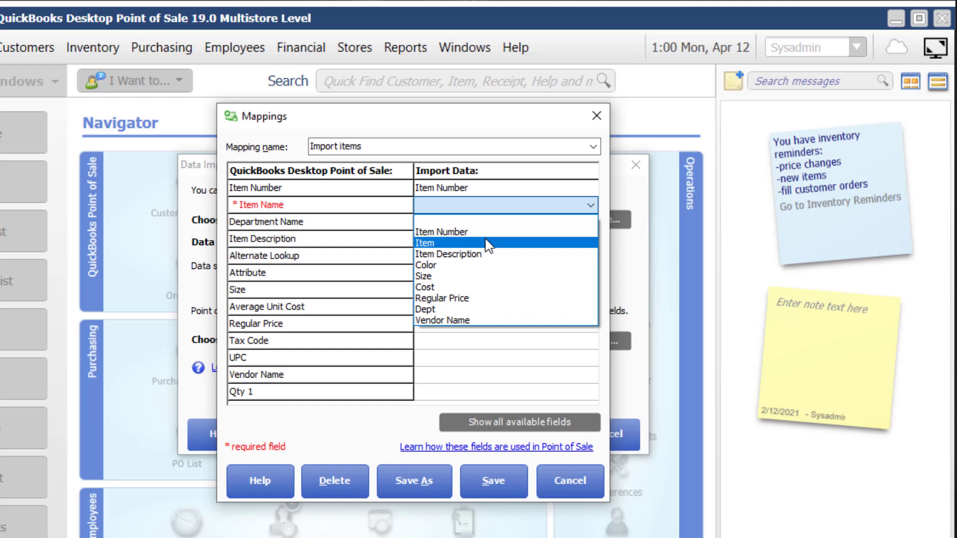
pyautogui.click(425, 242)
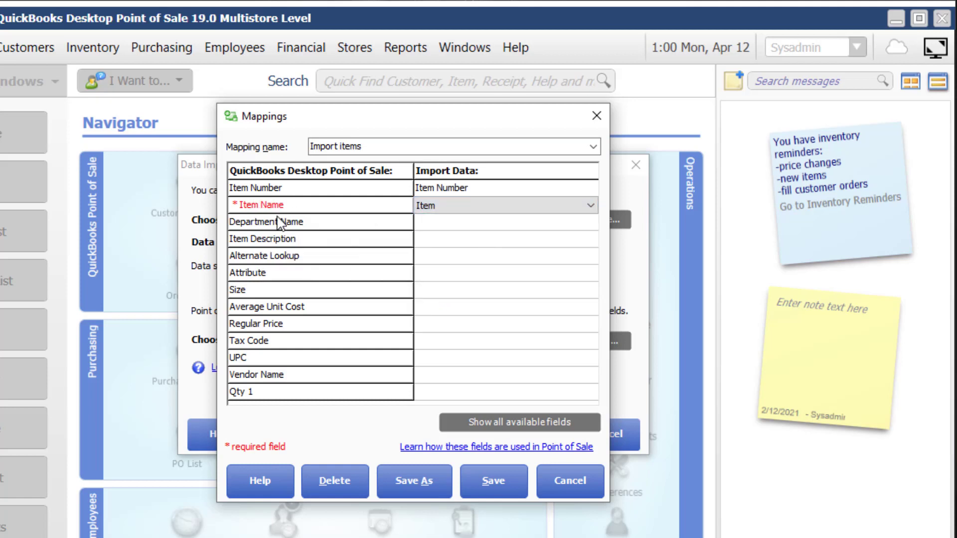
pyautogui.click(501, 205)
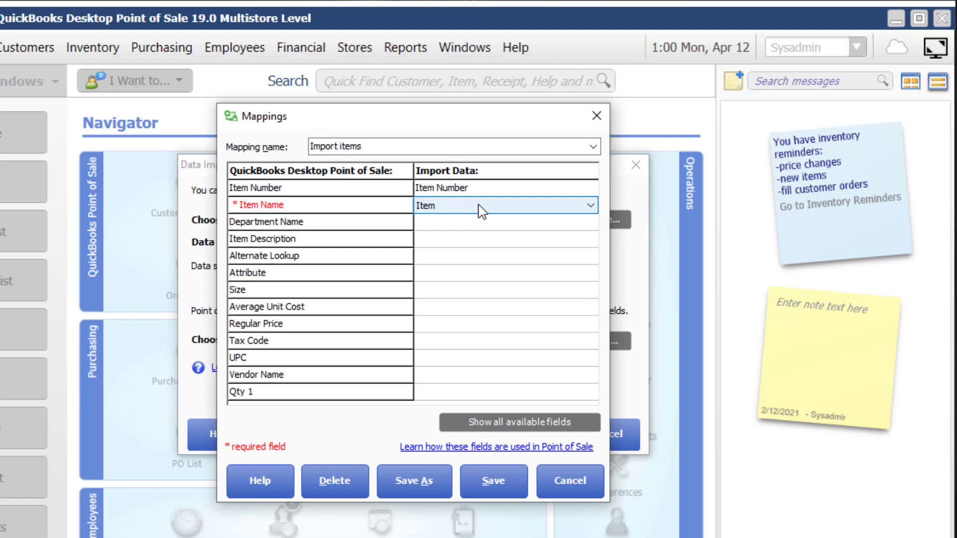
pyautogui.moveTo(480, 227)
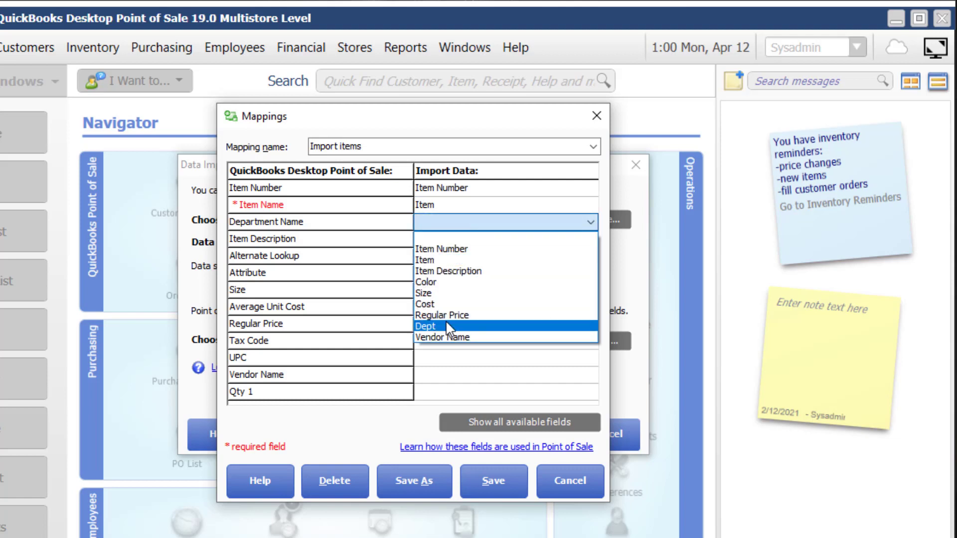
pyautogui.click(426, 325)
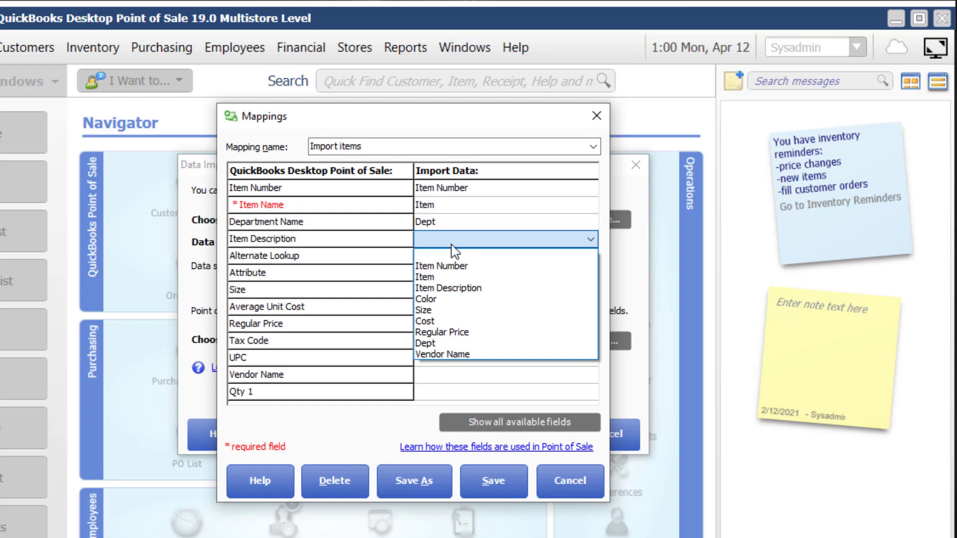
pyautogui.click(448, 287)
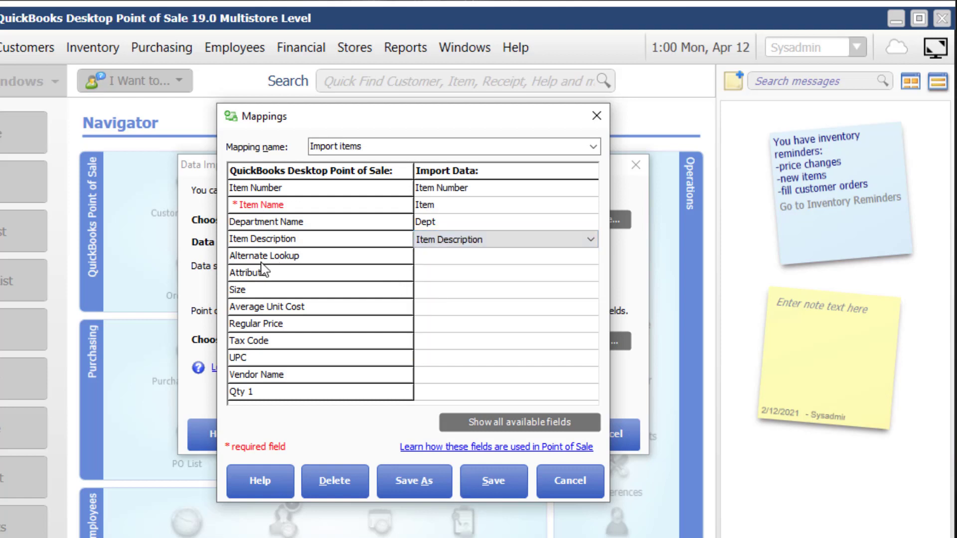
pyautogui.moveTo(263, 289)
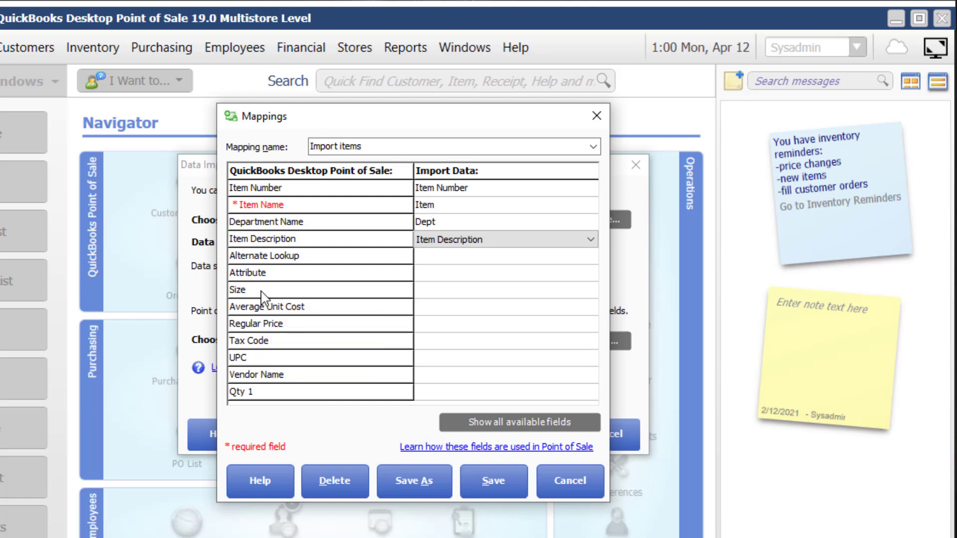
pyautogui.moveTo(394, 297)
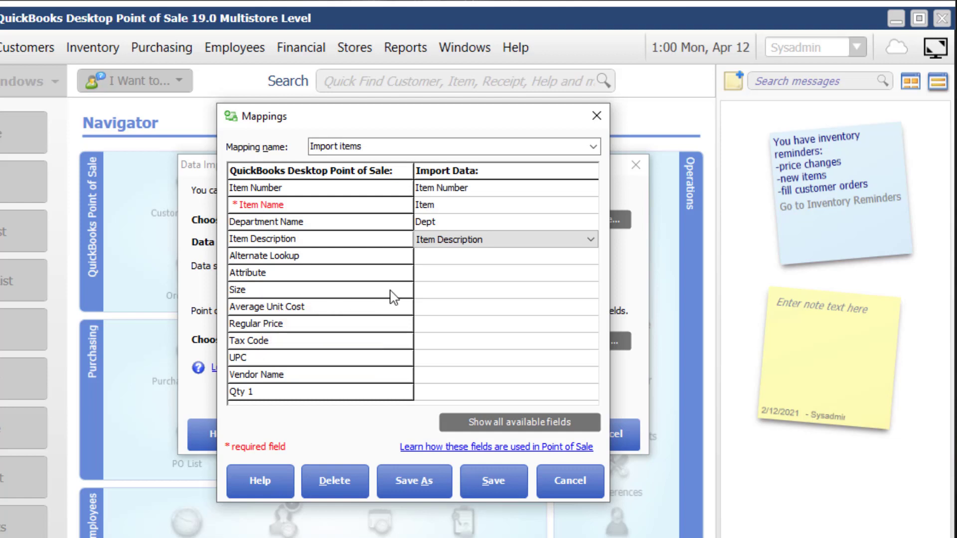
# Map Attribute to Color, Size to Size, Average Unit Cost to Cost and Regular Price to Regular Price.
pyautogui.click(504, 273)
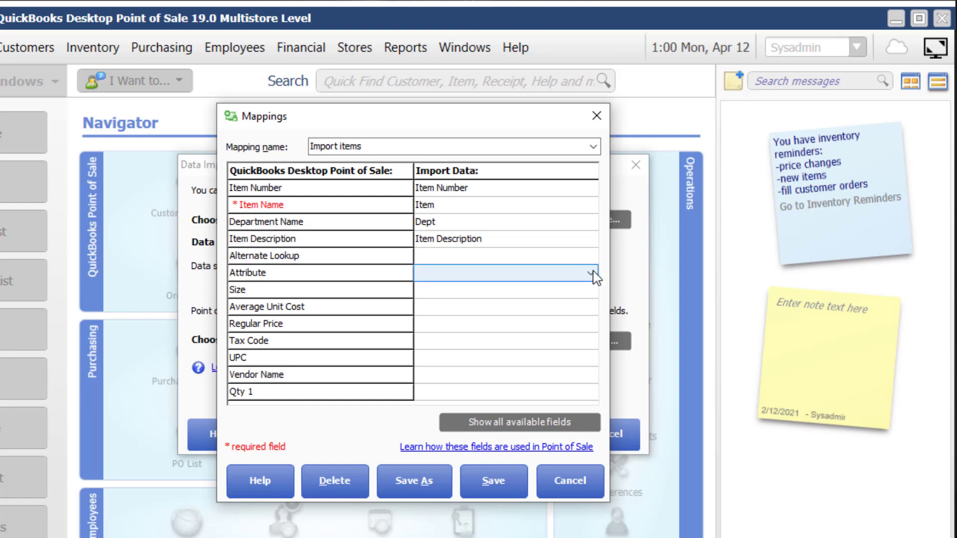
pyautogui.click(589, 273)
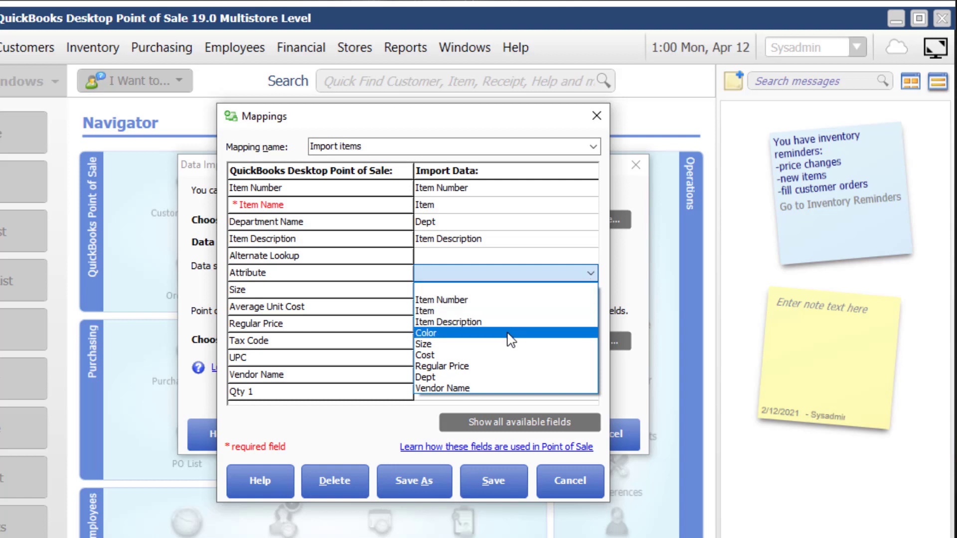
pyautogui.click(425, 333)
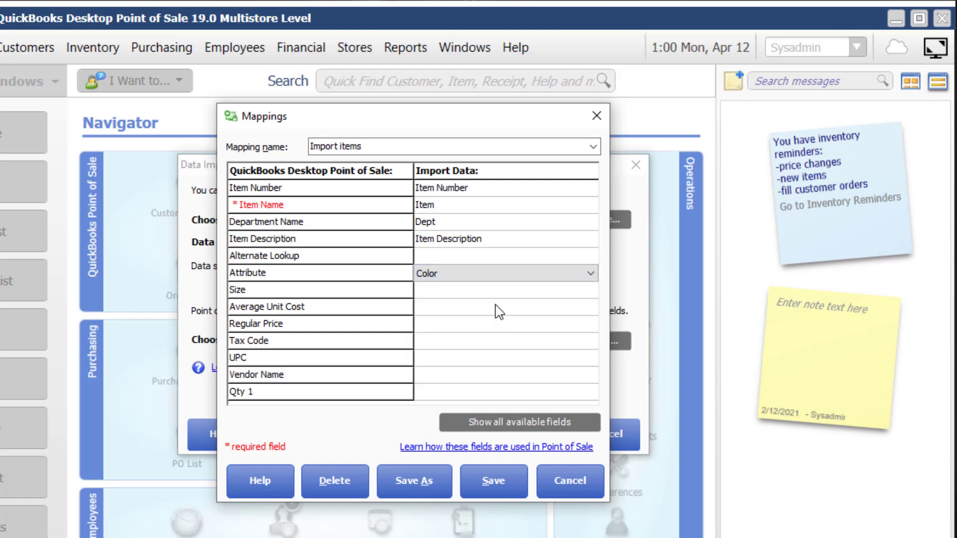
pyautogui.click(505, 290)
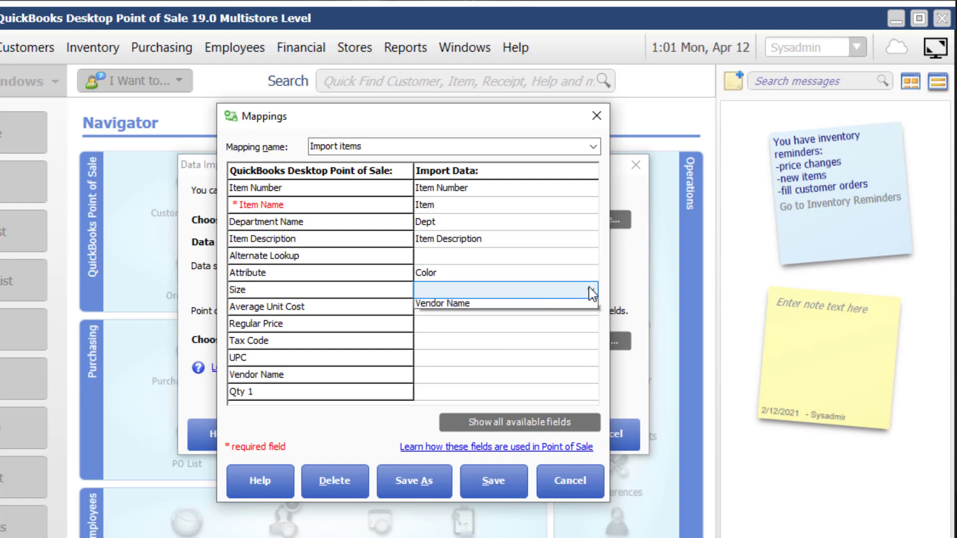
pyautogui.click(589, 290)
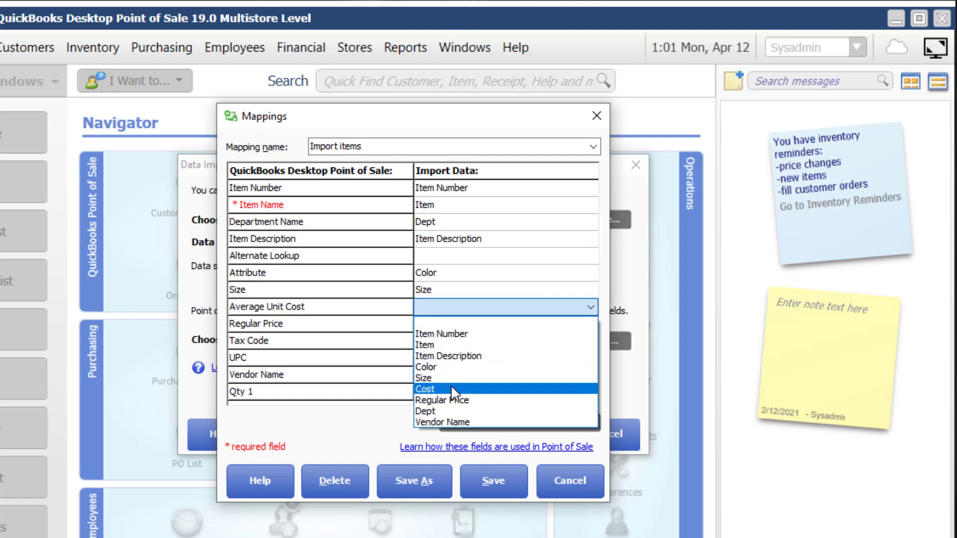
pyautogui.click(425, 389)
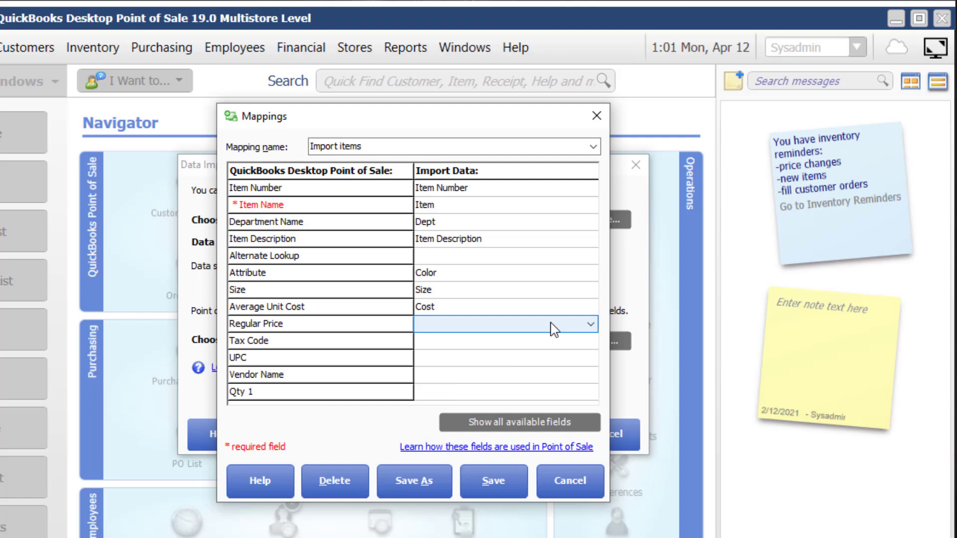
pyautogui.click(588, 324)
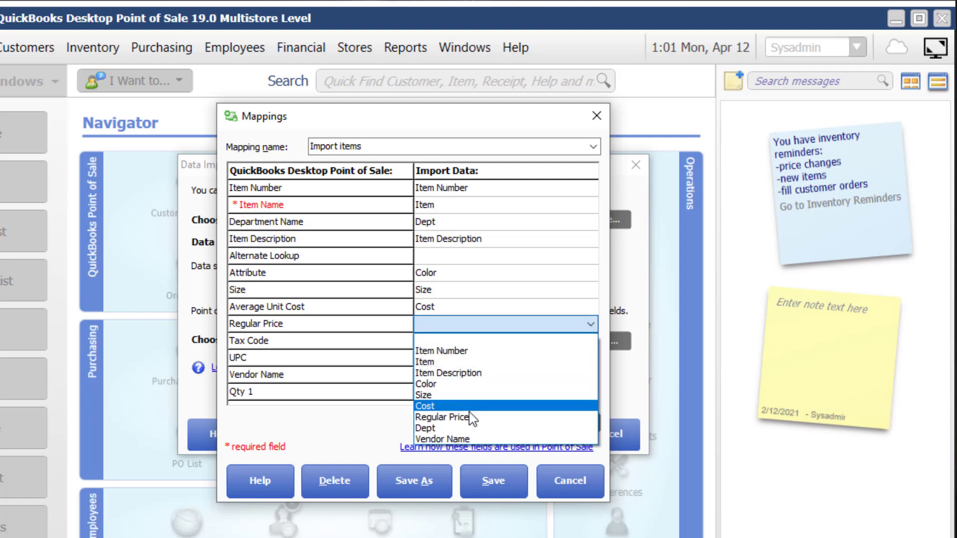
pyautogui.click(440, 418)
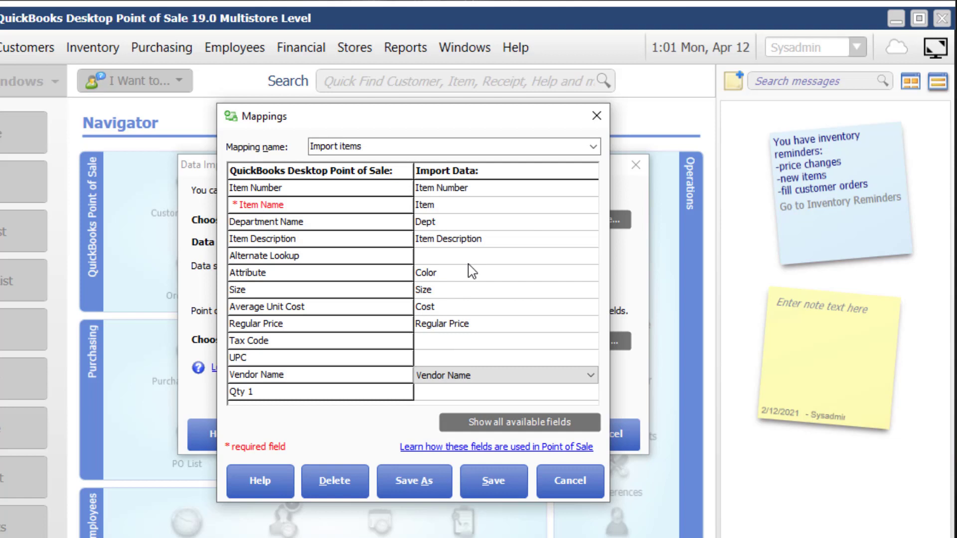
pyautogui.moveTo(471, 333)
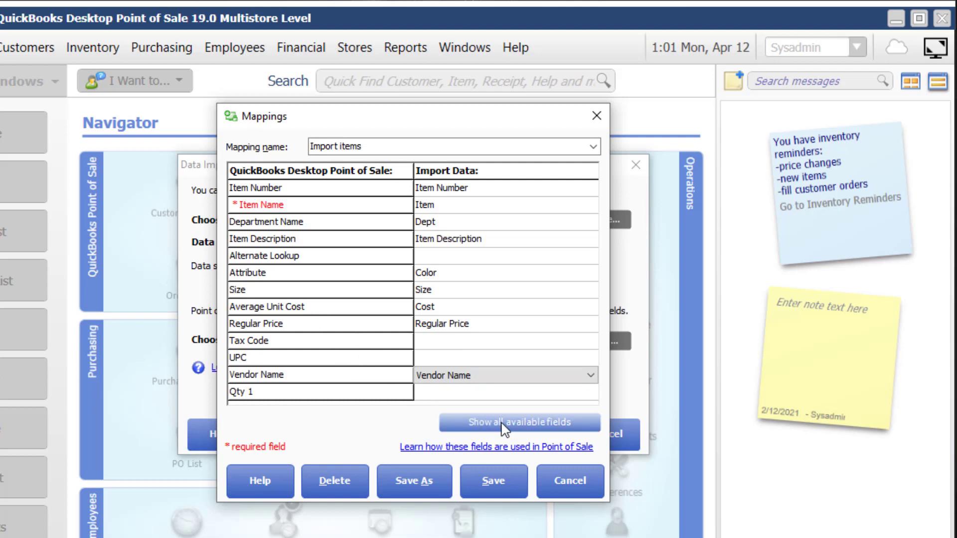
# Confirm Vendor Name is mapped in the full field list and save the Import items mapping.
pyautogui.click(518, 422)
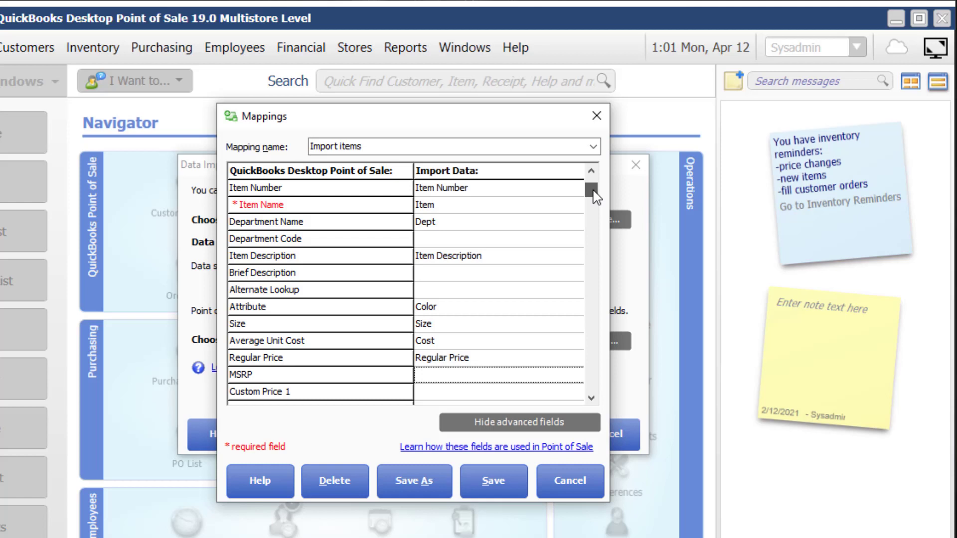
pyautogui.scroll(-3)
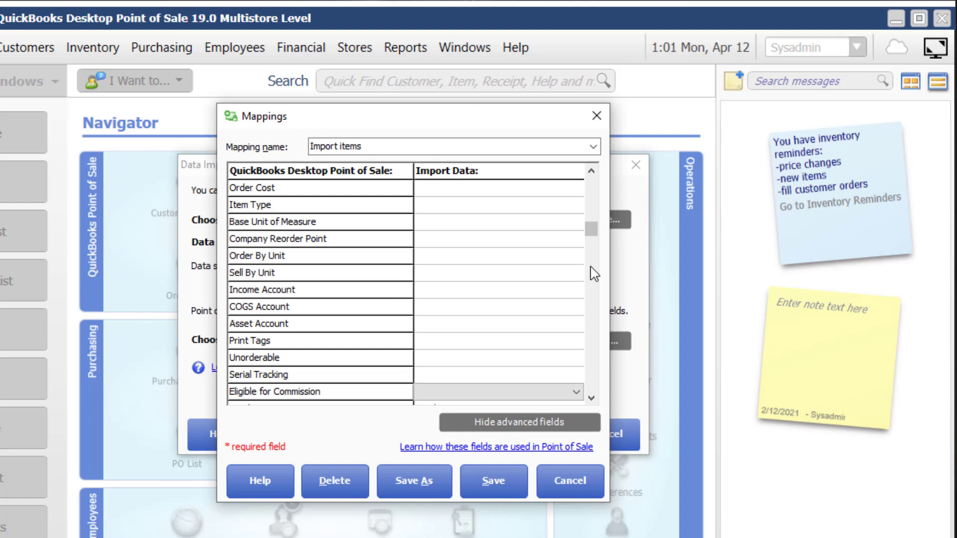
pyautogui.scroll(-3)
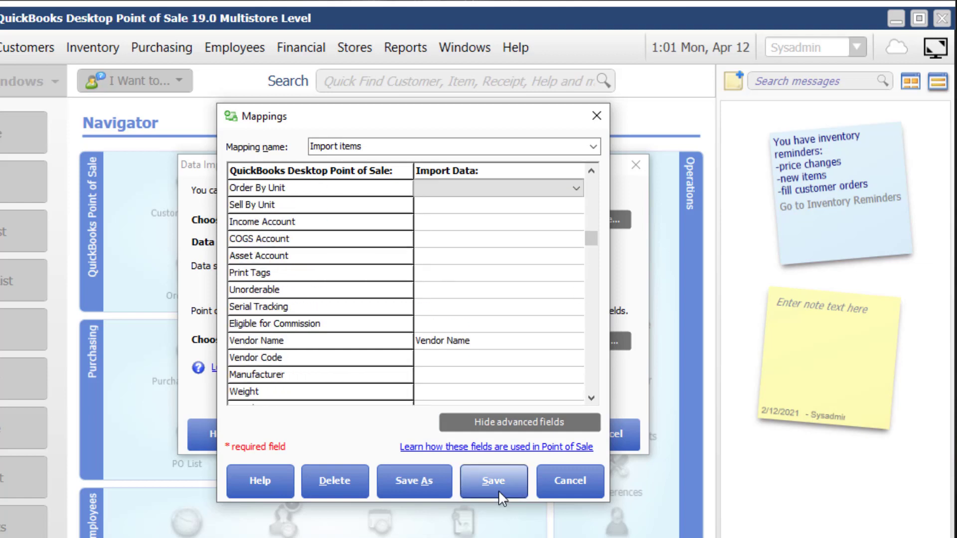
pyautogui.click(493, 480)
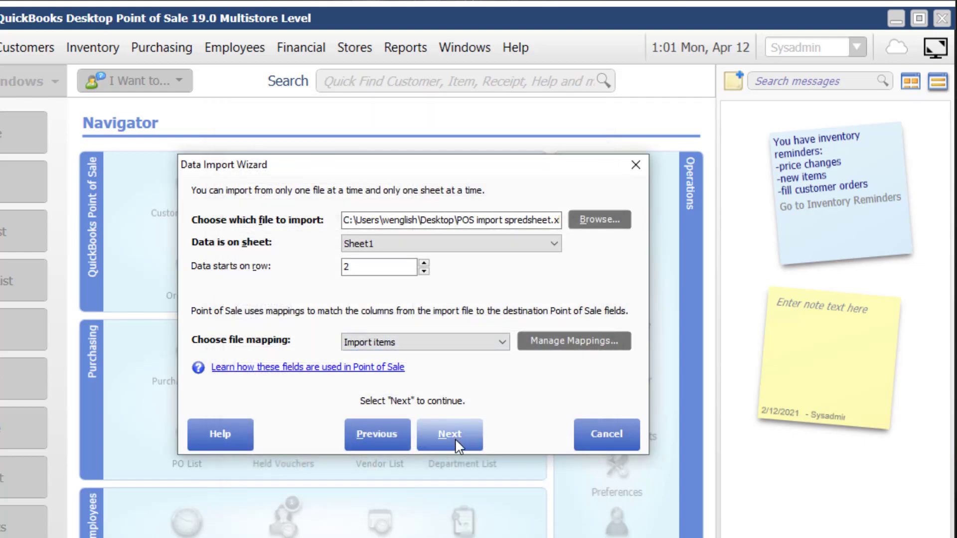
# Advance to the duplicate record options and expand the matching field choices.
pyautogui.click(449, 435)
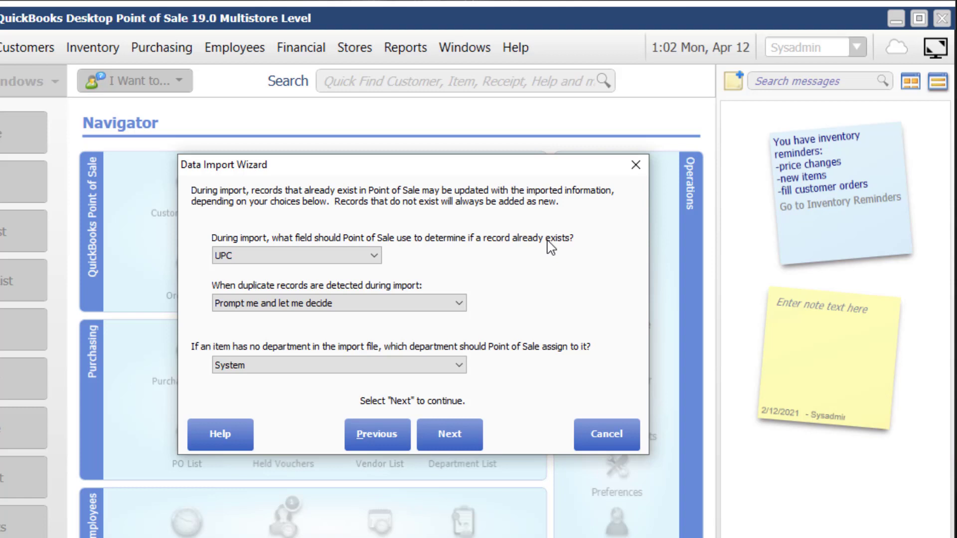
pyautogui.click(295, 256)
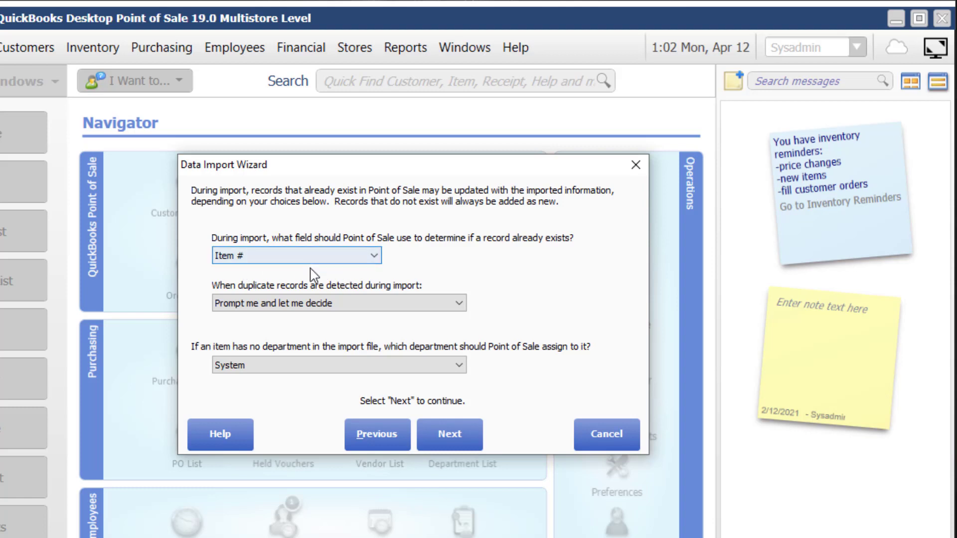
pyautogui.moveTo(310, 268)
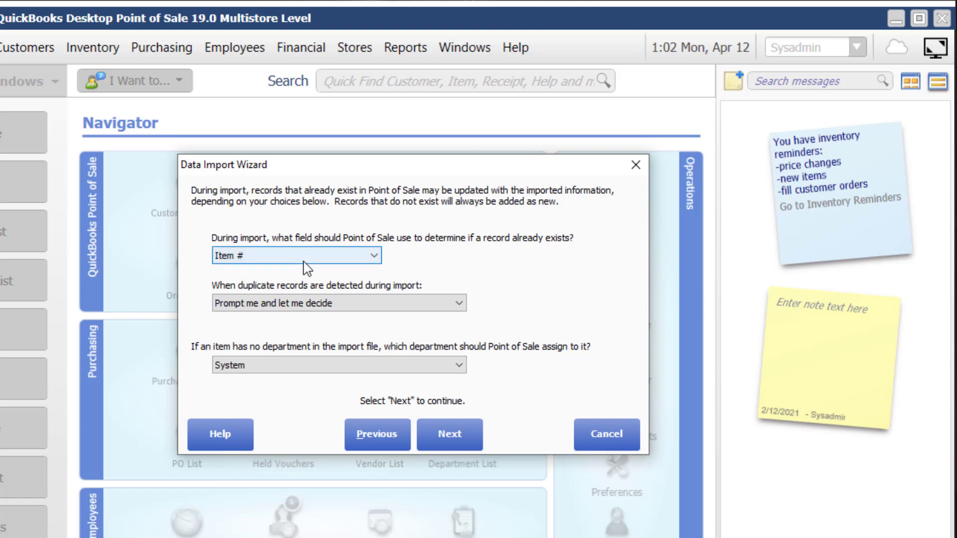
# Match existing records by Item # and replace existing data with import data, ignoring blank fields.
pyautogui.click(338, 303)
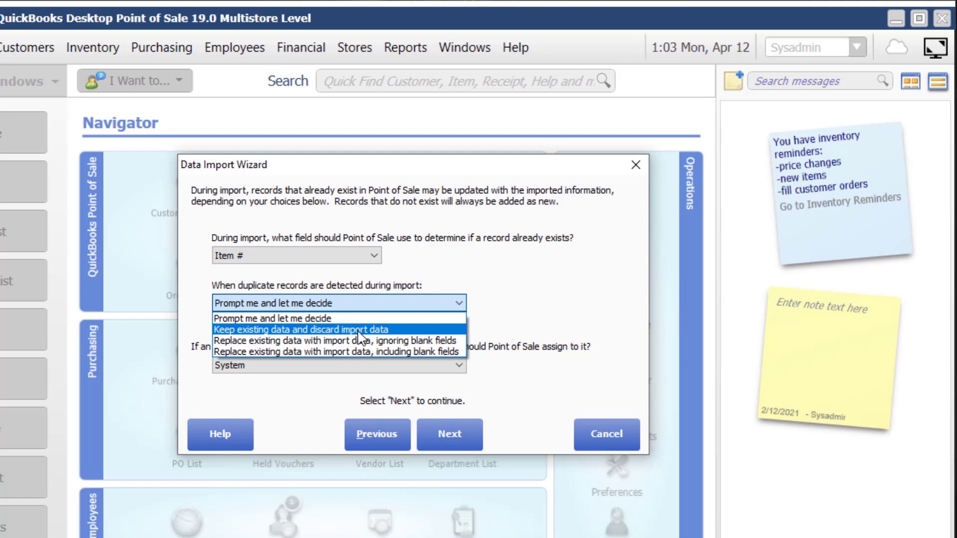
pyautogui.moveTo(363, 341)
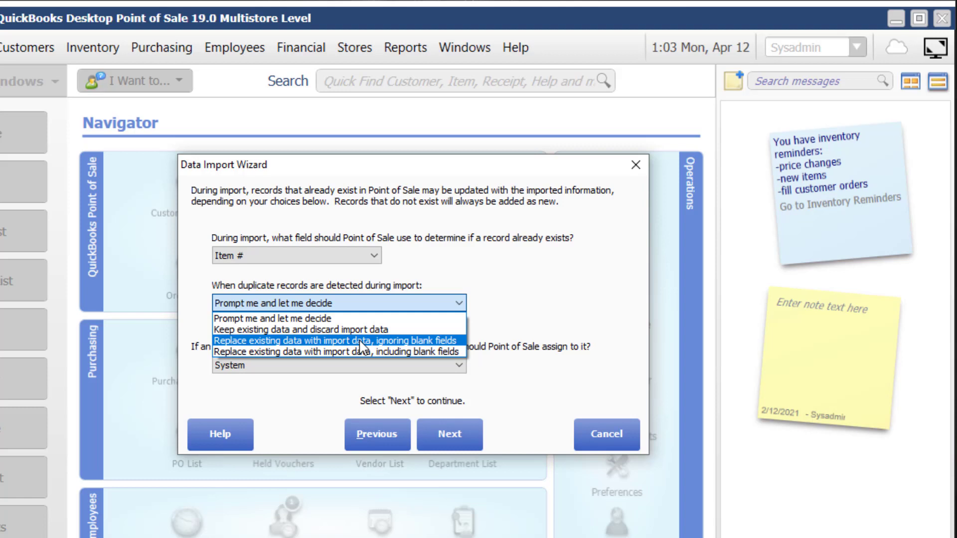
pyautogui.moveTo(341, 341)
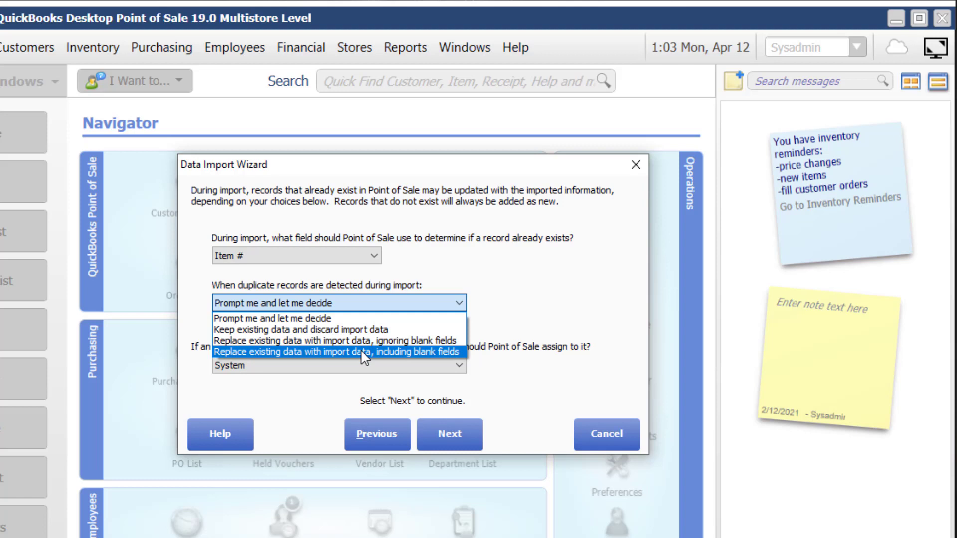
pyautogui.moveTo(339, 341)
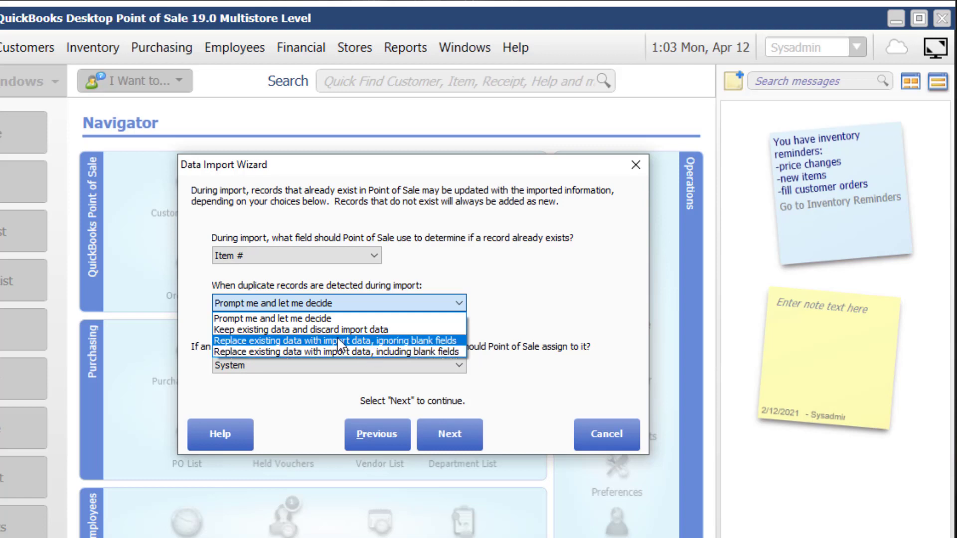
pyautogui.click(338, 341)
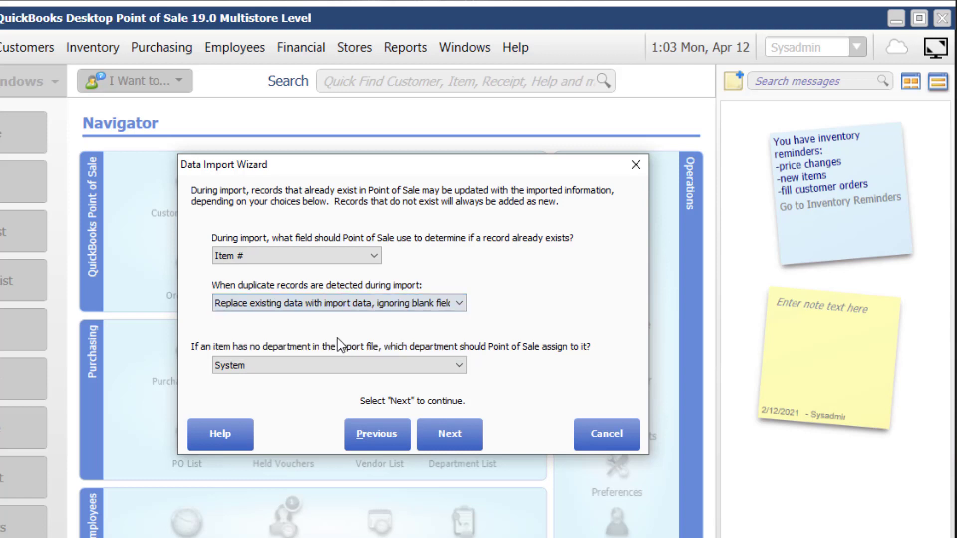
pyautogui.click(338, 365)
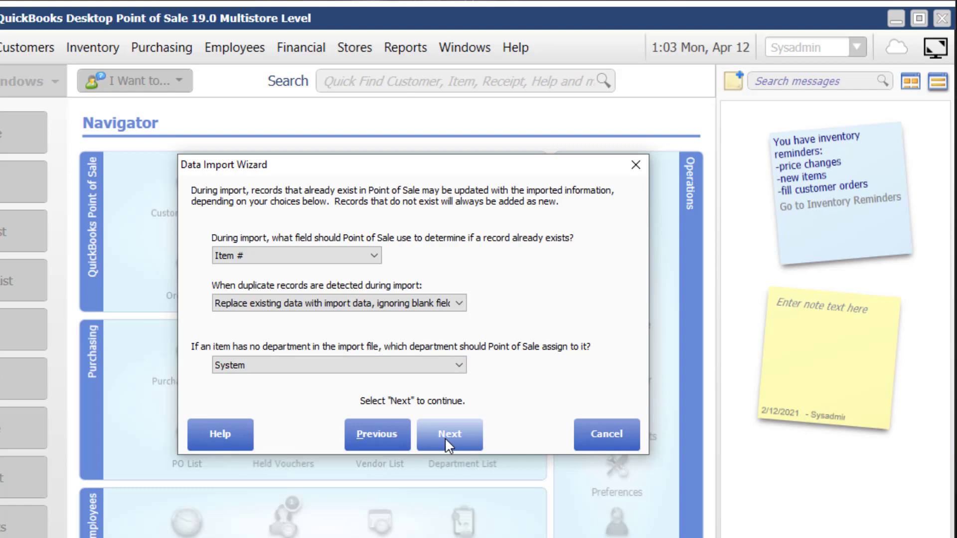
# Run the import file check and keep 'Backup the company file before importing' enabled.
pyautogui.click(450, 434)
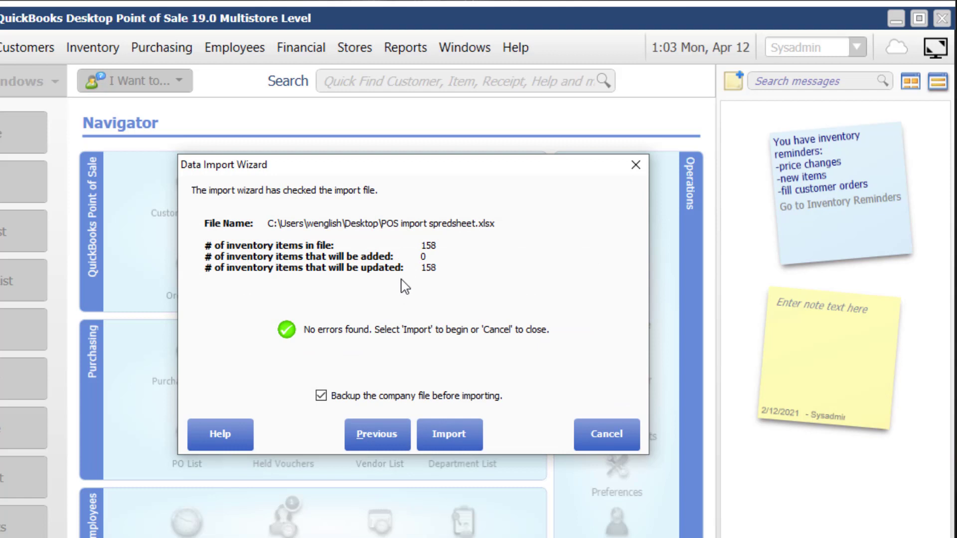
pyautogui.moveTo(443, 260)
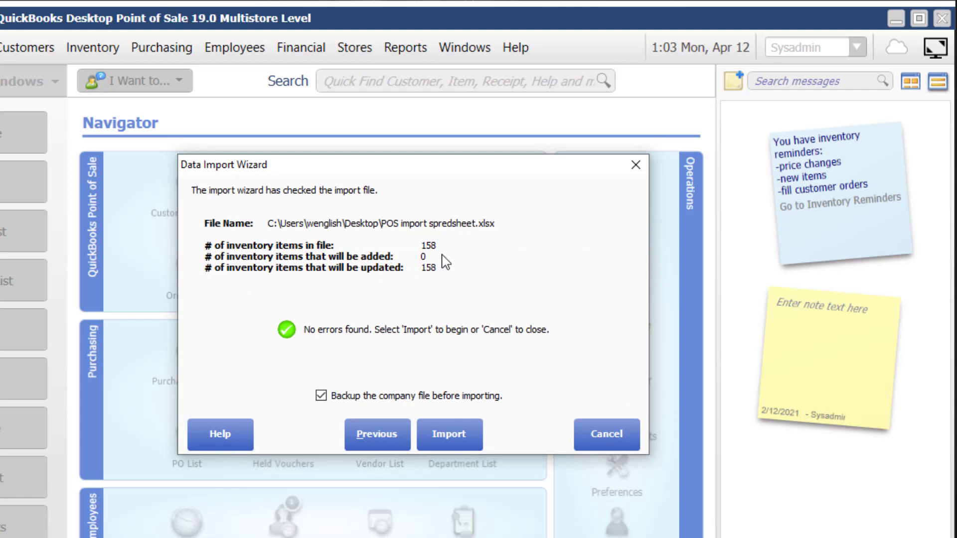
pyautogui.moveTo(382, 267)
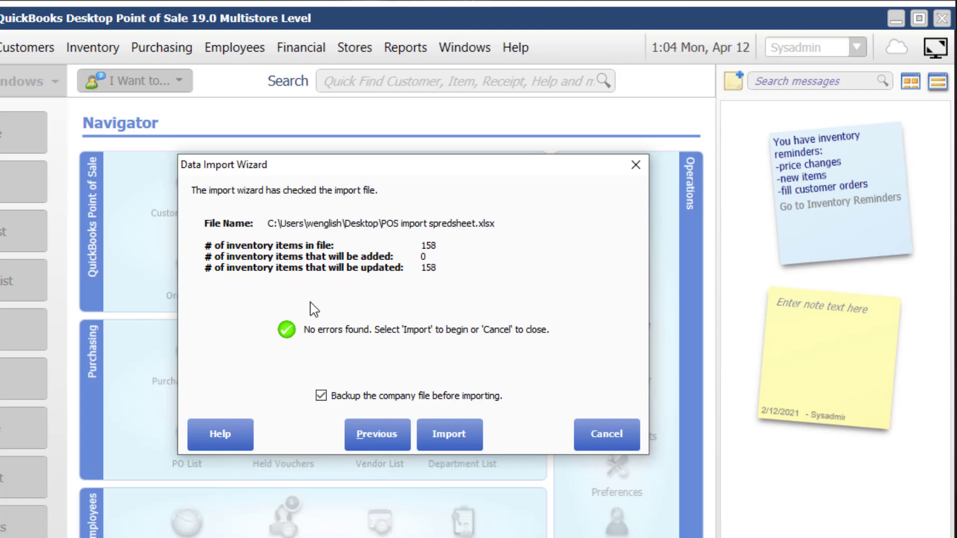
pyautogui.moveTo(441, 386)
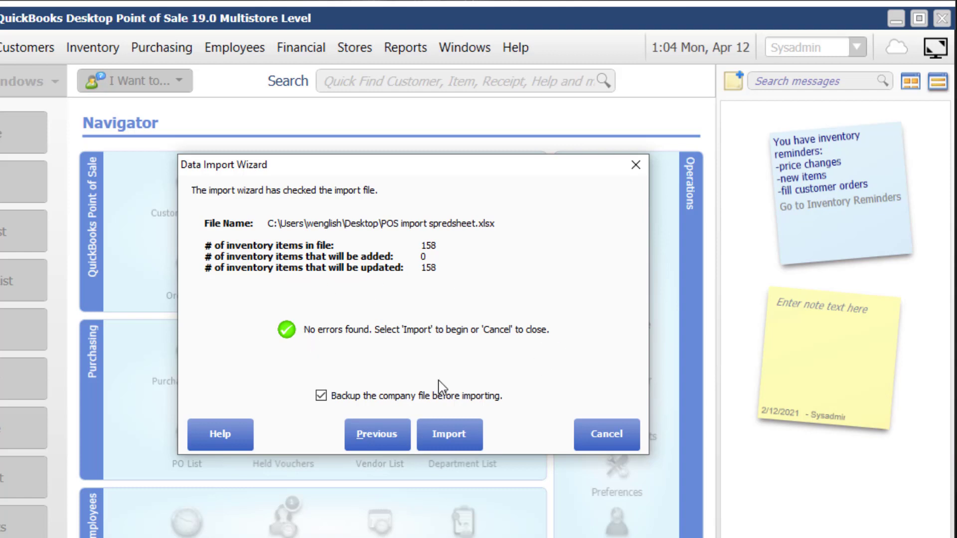
pyautogui.moveTo(333, 414)
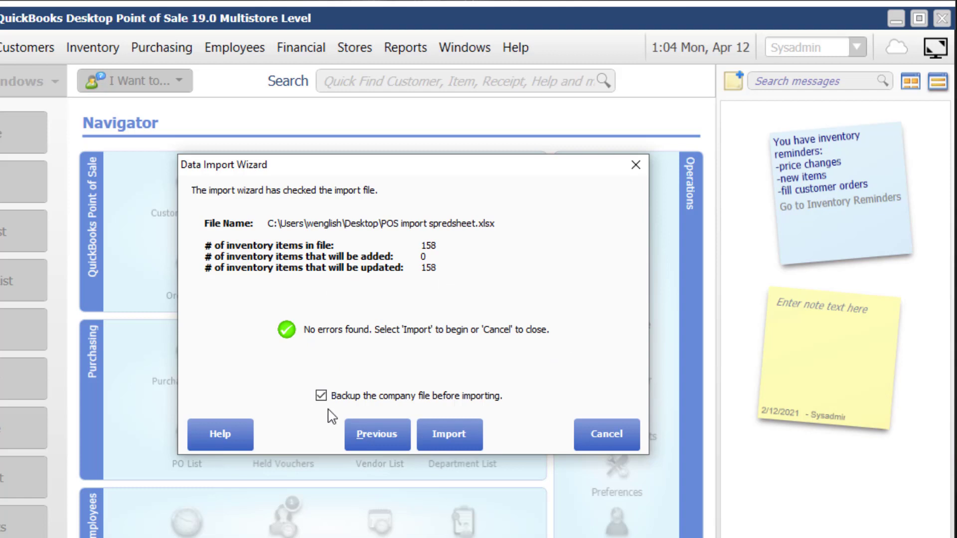
pyautogui.click(321, 396)
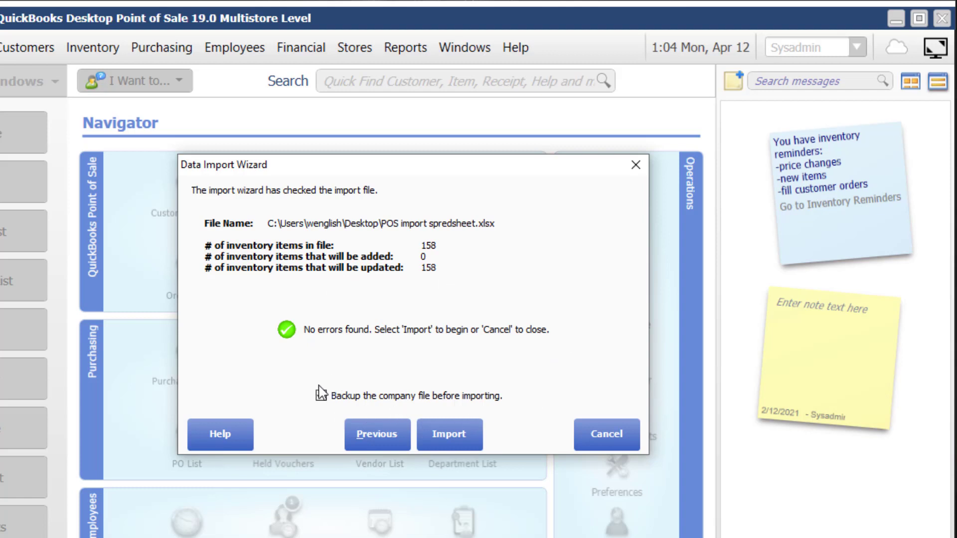
pyautogui.click(320, 395)
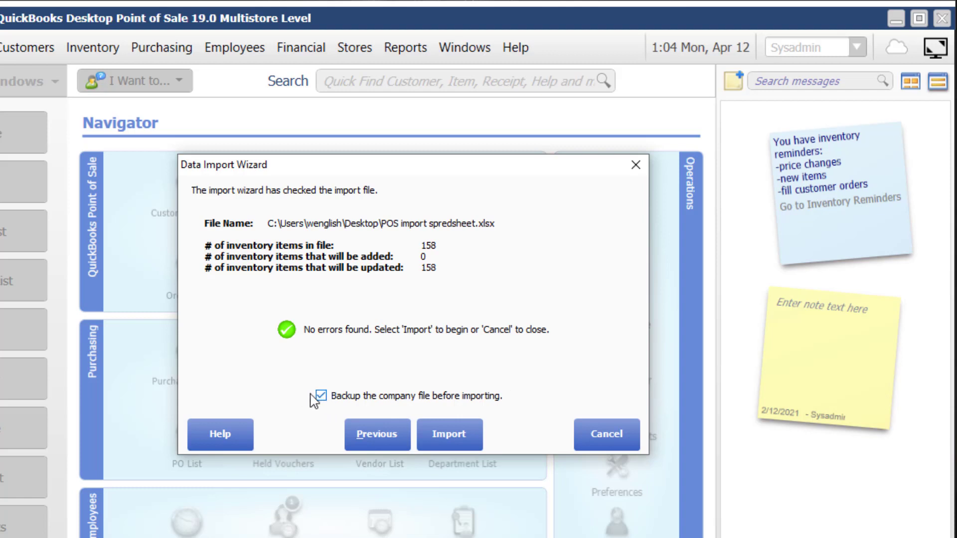
pyautogui.moveTo(337, 403)
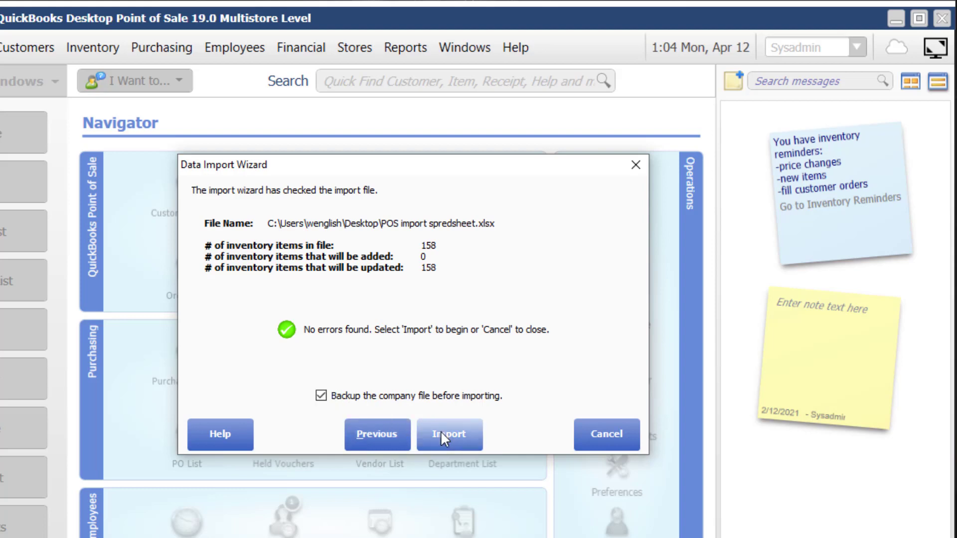
# Import with a backup to the default location, updating 158 items, and close the wizard.
pyautogui.click(448, 435)
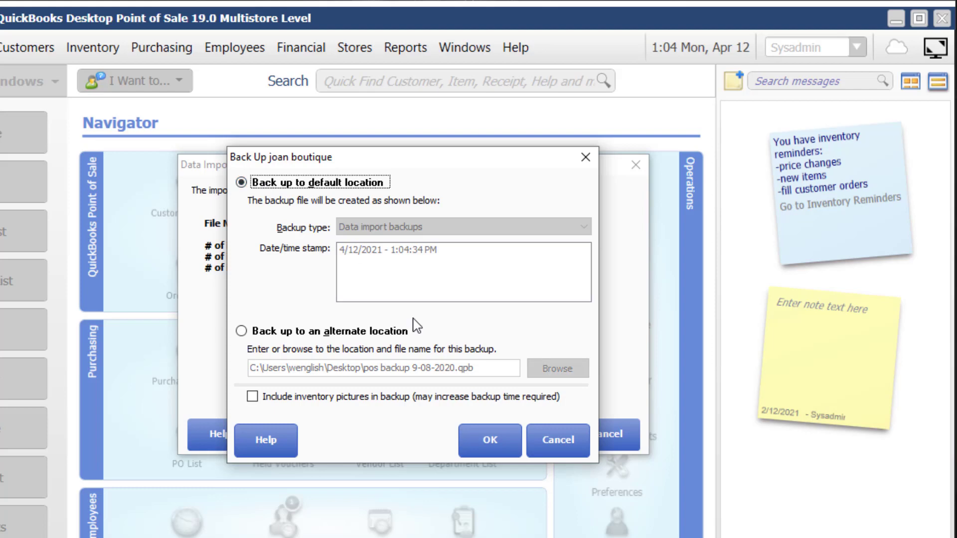
pyautogui.click(488, 439)
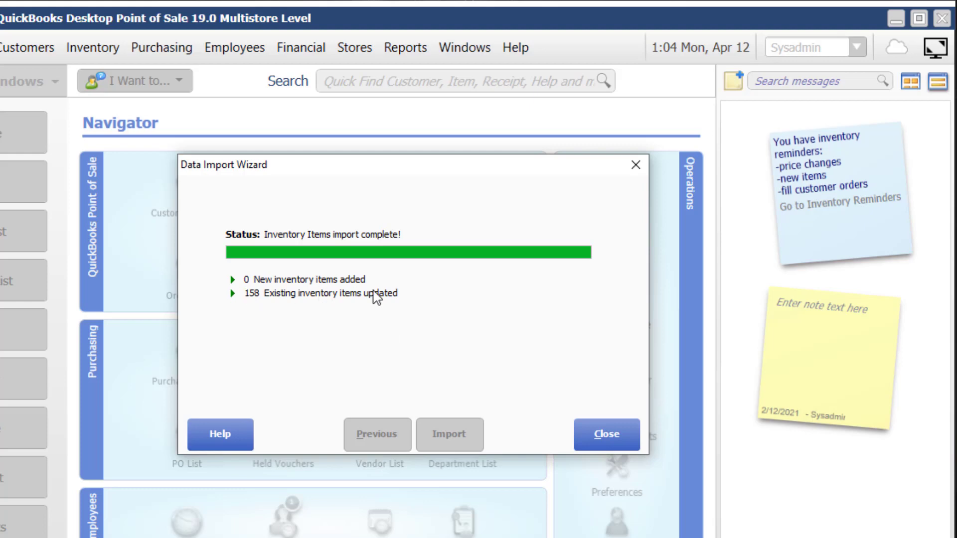
pyautogui.moveTo(346, 303)
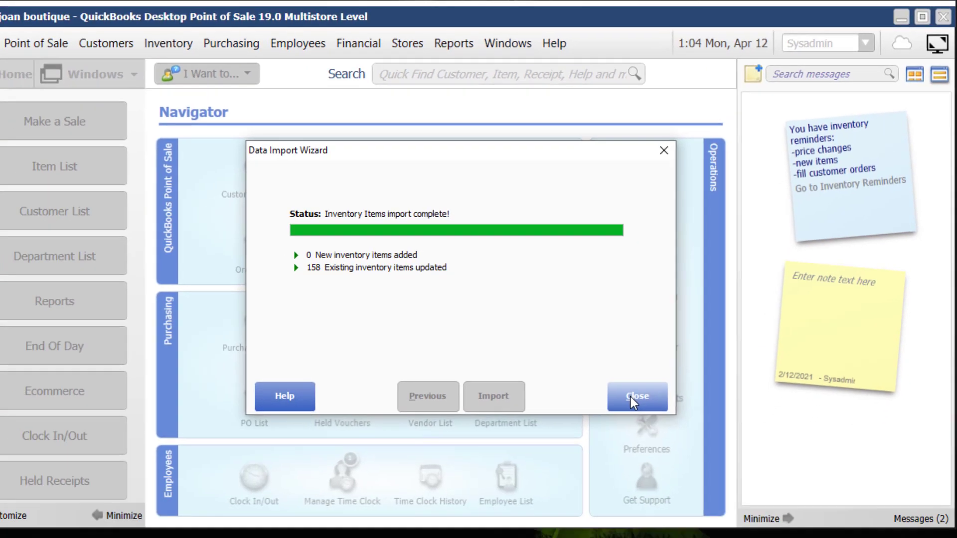
pyautogui.click(635, 396)
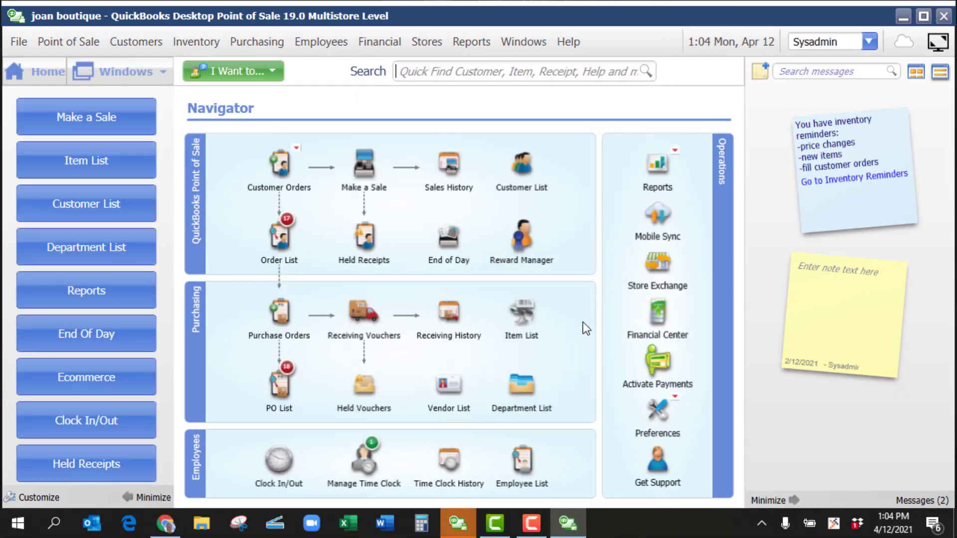